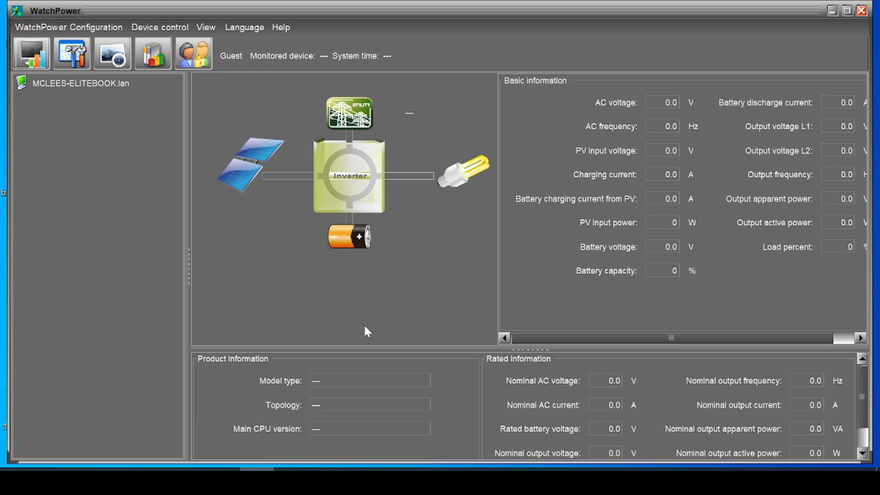
{"action": "mouse_move", "coordinate": [673, 108]}
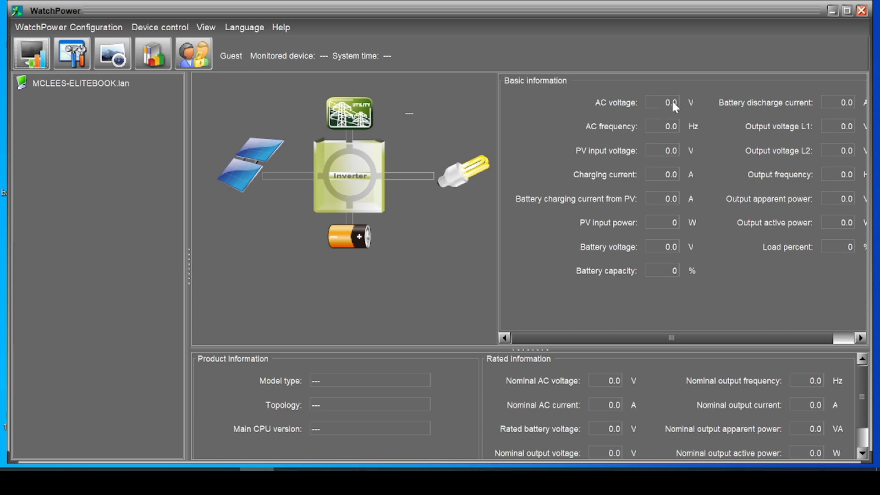
{"action": "mouse_move", "coordinate": [675, 156]}
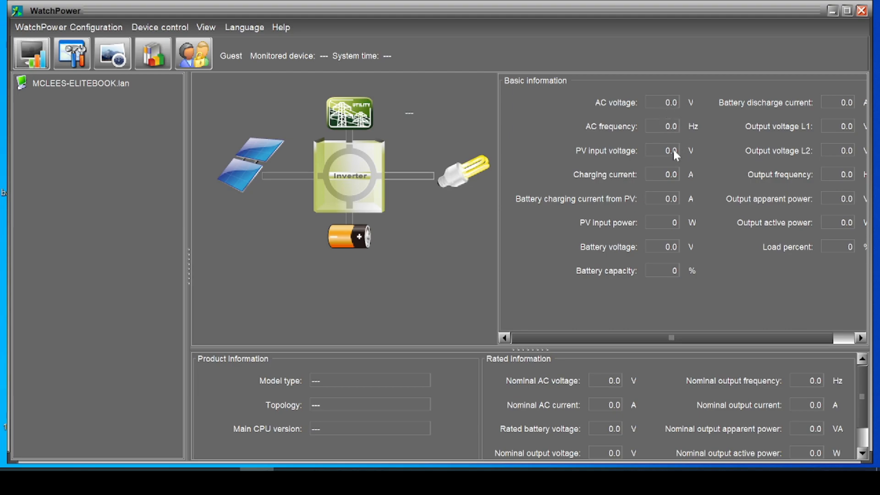
{"action": "mouse_move", "coordinate": [662, 176]}
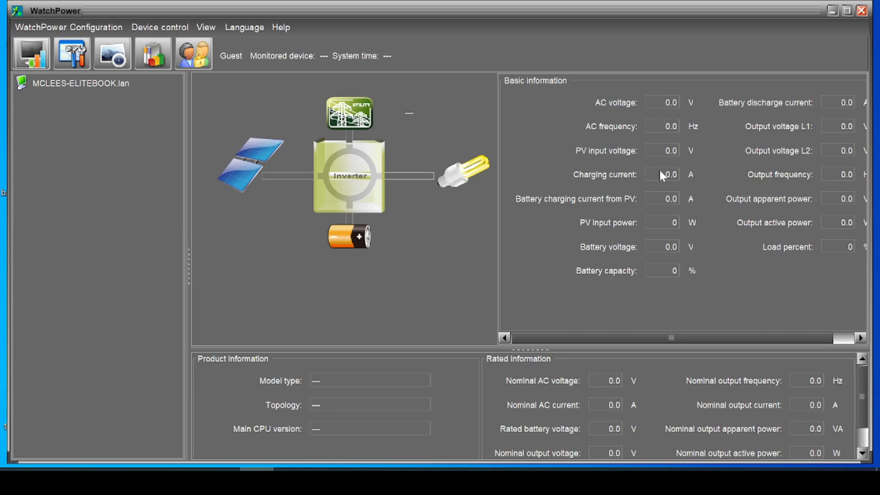
{"action": "mouse_move", "coordinate": [676, 292]}
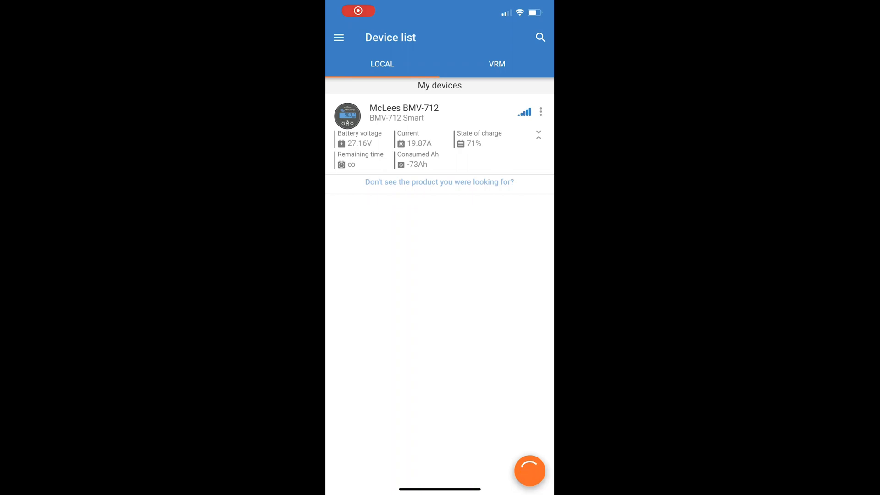
Open the BMV-712, check its history, then plot State of Charge trend over fourteen days.
{"action": "left_click", "coordinate": [412, 112]}
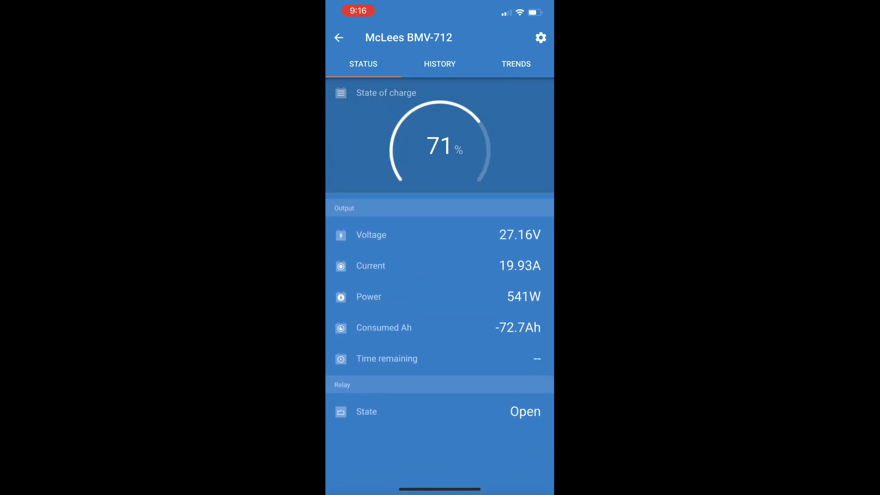
{"action": "left_click", "coordinate": [440, 65]}
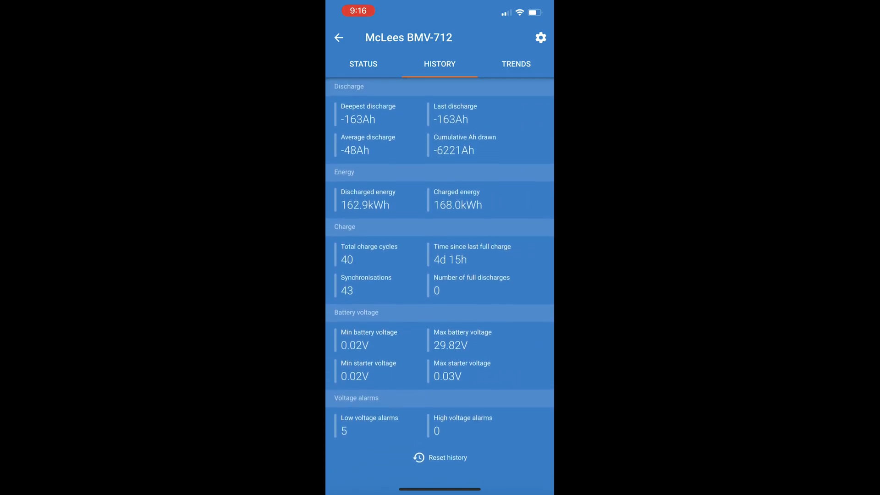
{"action": "left_click", "coordinate": [516, 64]}
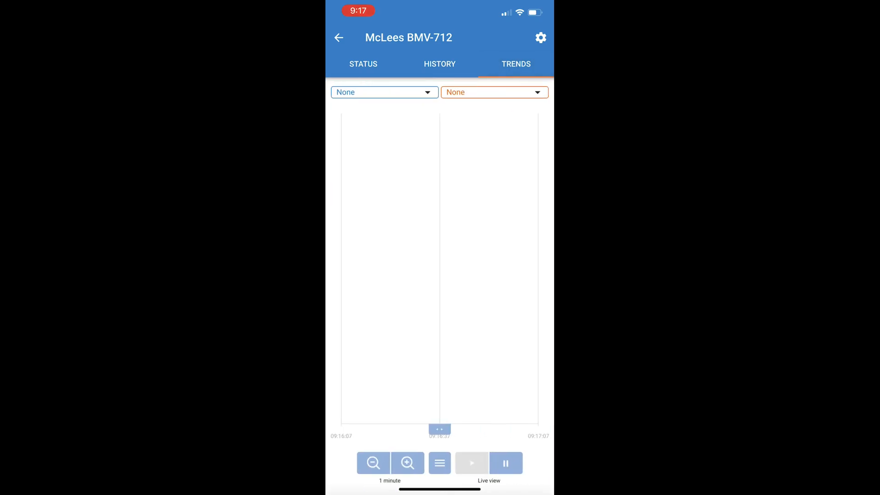
{"action": "left_click", "coordinate": [385, 92]}
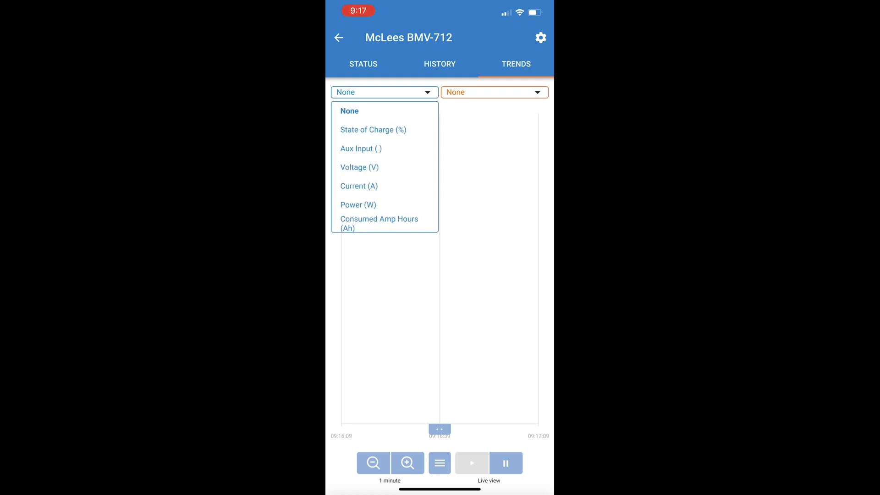
{"action": "left_click", "coordinate": [373, 129]}
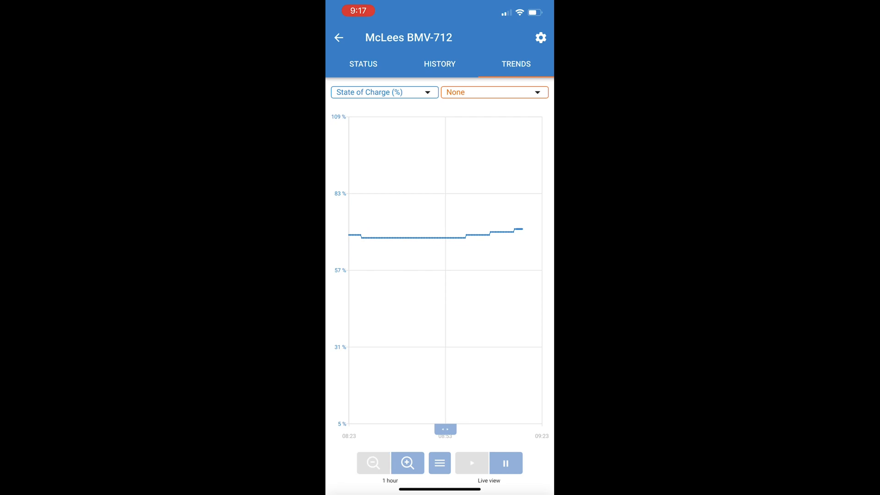
{"action": "left_click", "coordinate": [373, 463]}
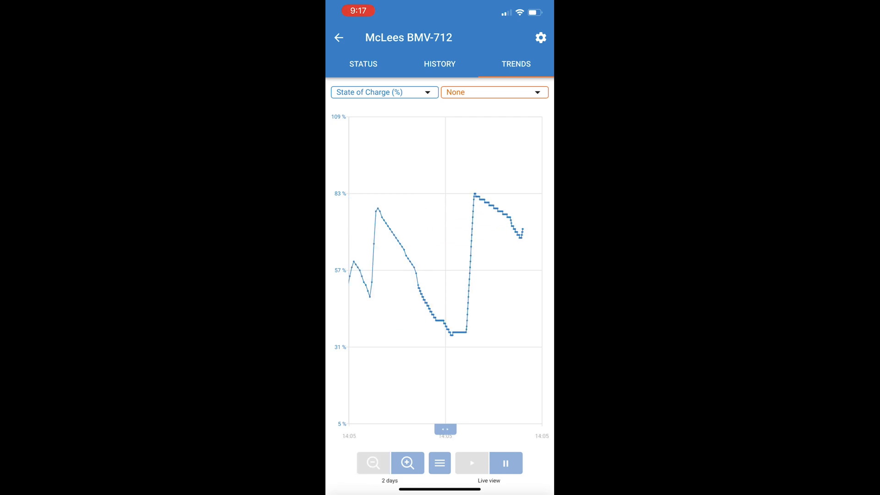
{"action": "left_click", "coordinate": [372, 463]}
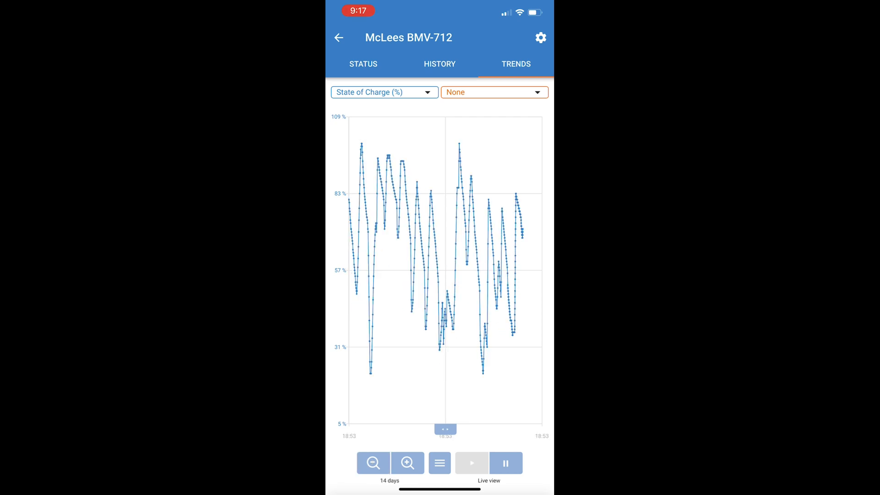
Return to live status readings, then review the monitor's battery settings and settings list.
{"action": "left_click", "coordinate": [440, 64]}
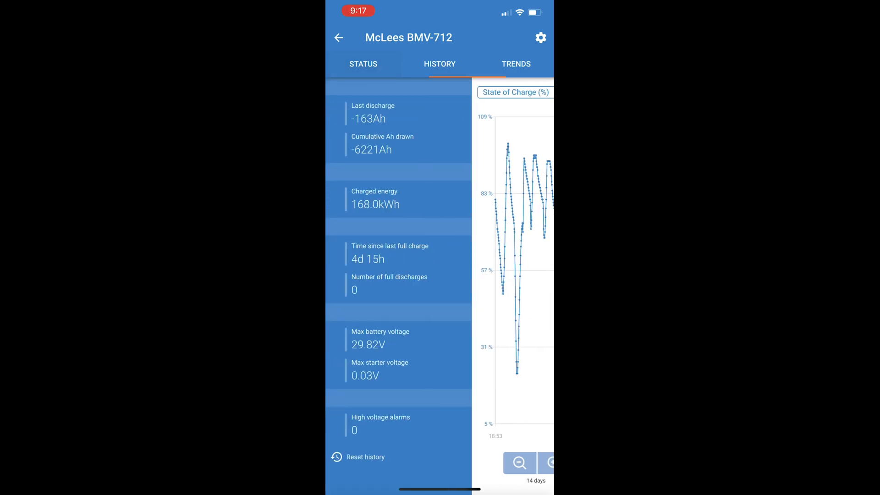
{"action": "left_click", "coordinate": [363, 64]}
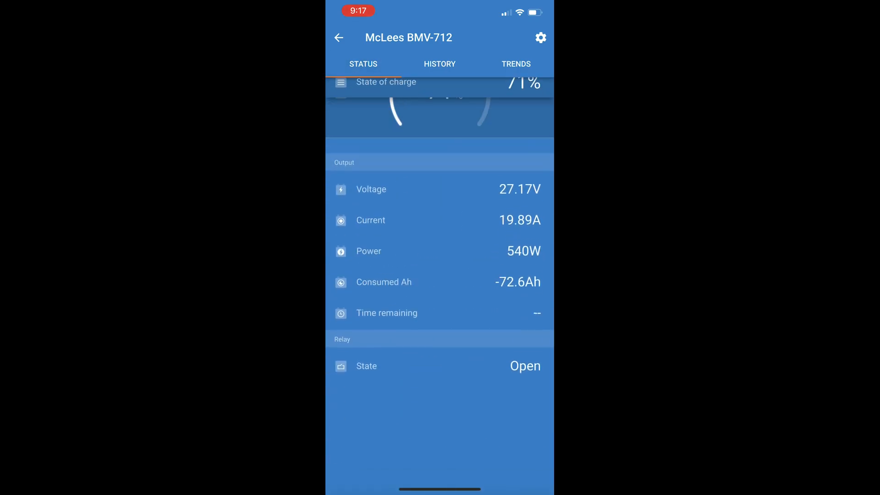
{"action": "scroll", "scroll_direction": "down", "scroll_amount": 3}
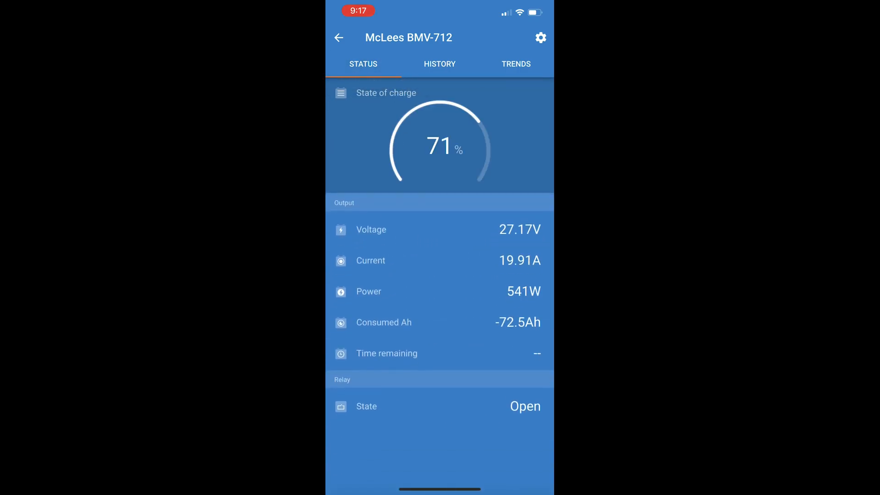
{"action": "left_click", "coordinate": [539, 38]}
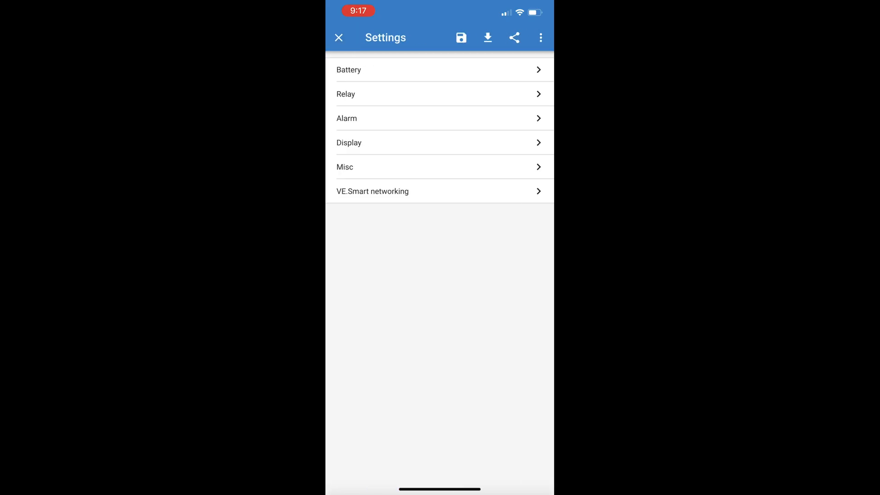
{"action": "left_click", "coordinate": [348, 70]}
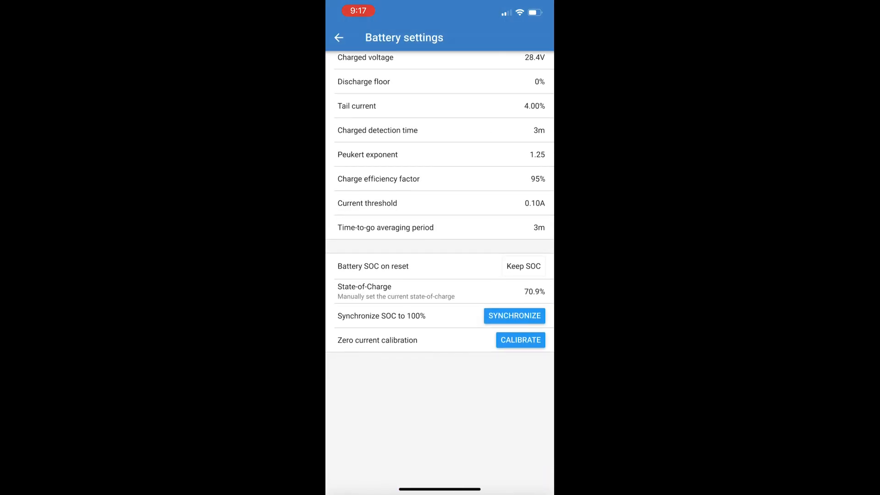
{"action": "left_click", "coordinate": [339, 37]}
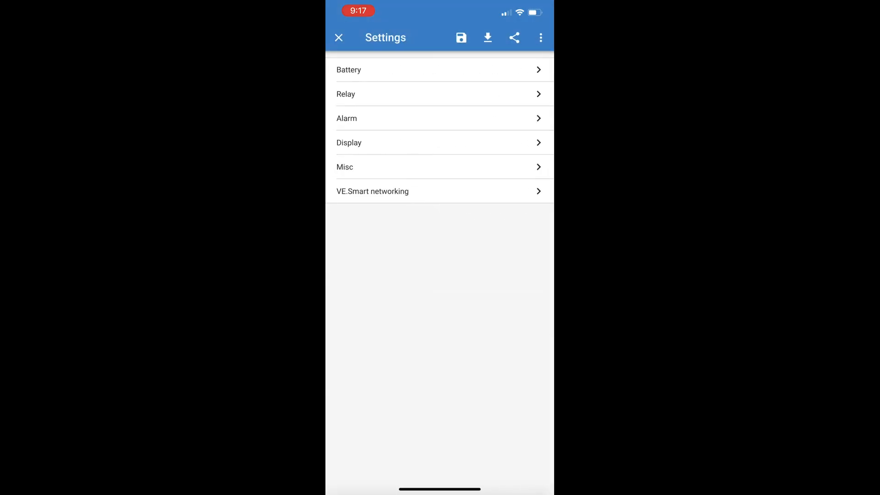
{"action": "left_click", "coordinate": [339, 37]}
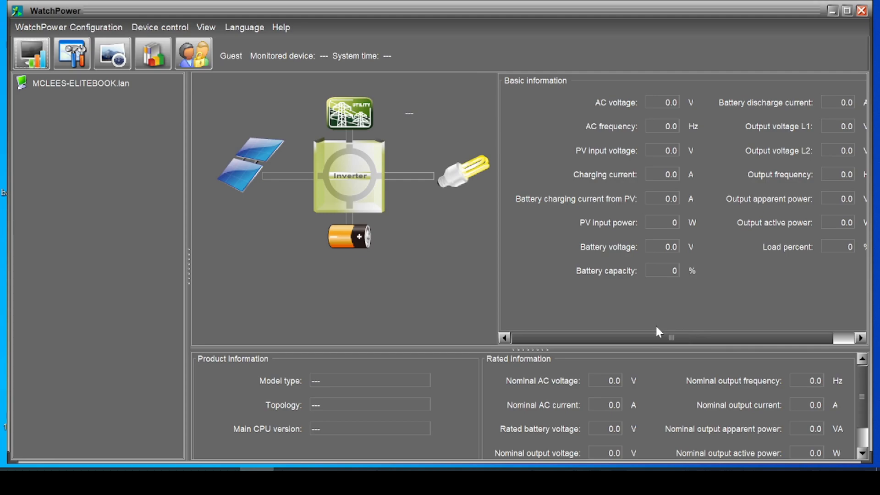
{"action": "mouse_move", "coordinate": [661, 335]}
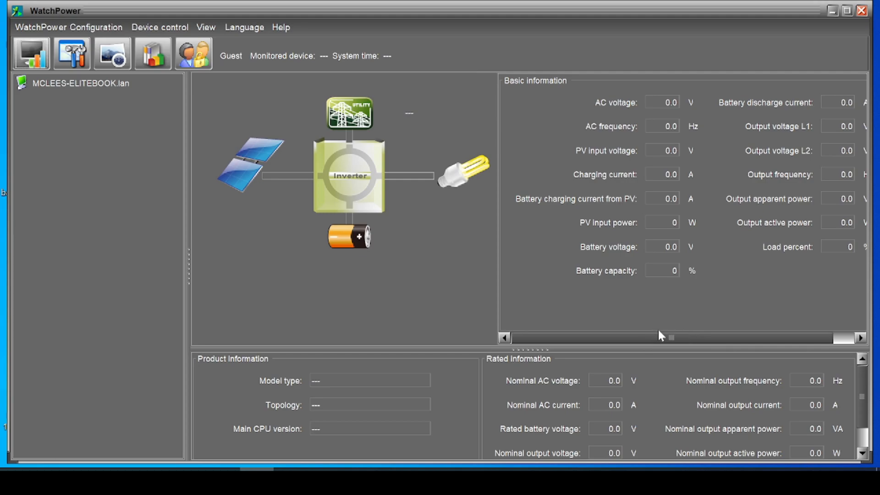
{"action": "mouse_move", "coordinate": [668, 273]}
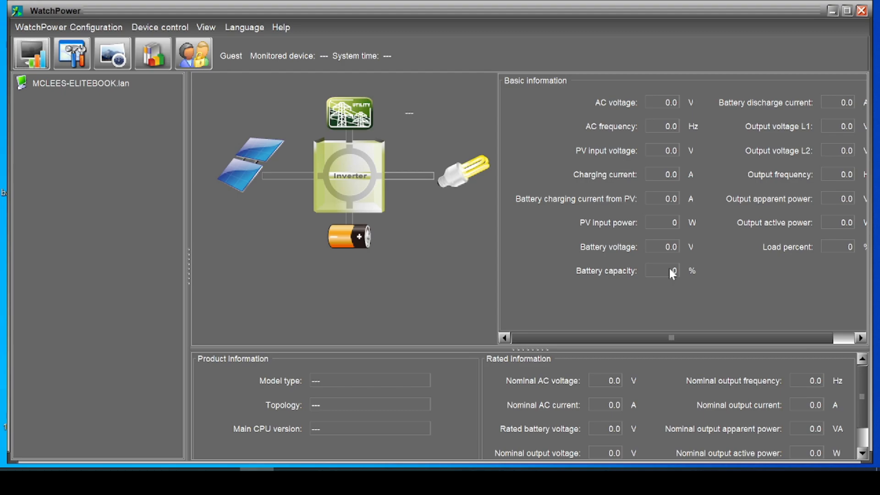
{"action": "mouse_move", "coordinate": [677, 282]}
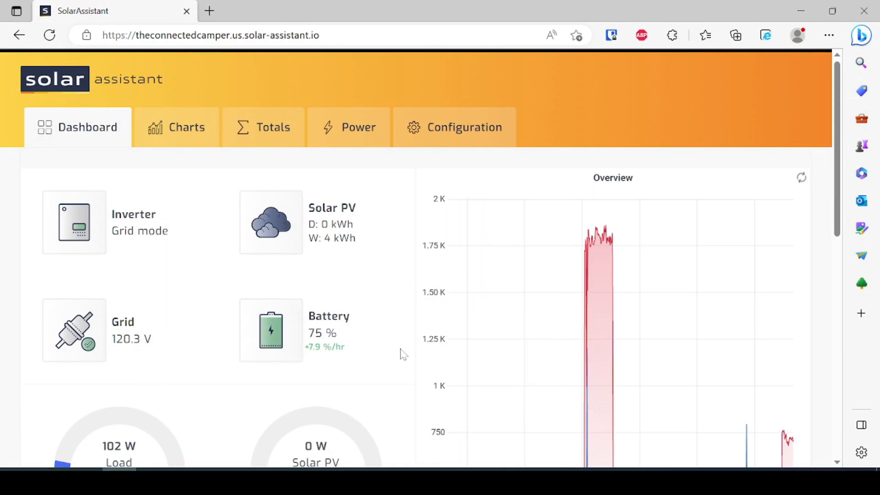
{"action": "mouse_move", "coordinate": [286, 256]}
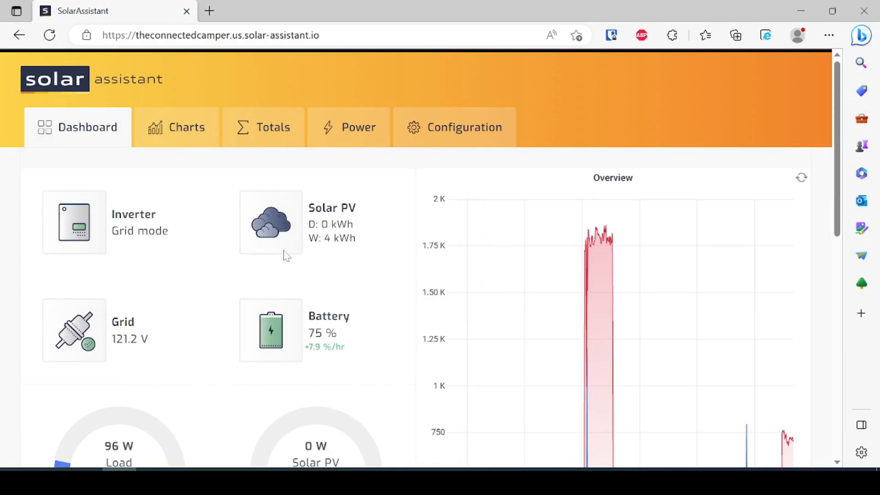
{"action": "scroll", "scroll_direction": "down", "scroll_amount": 3}
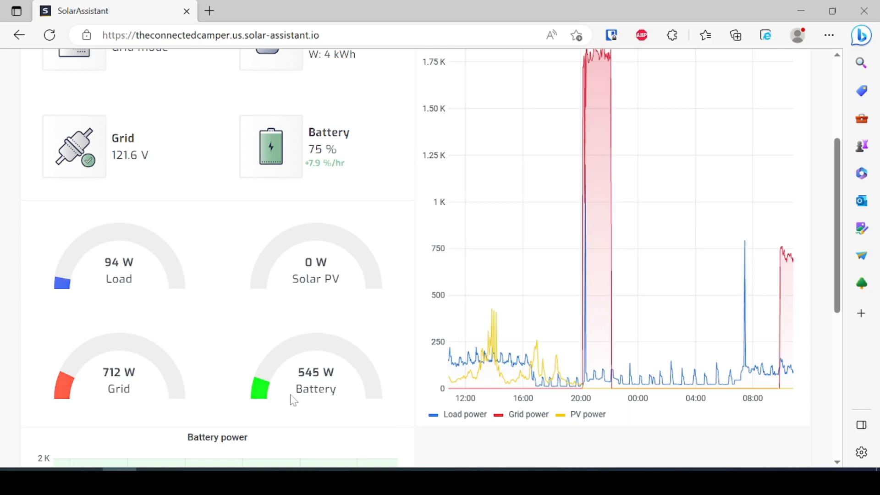
{"action": "scroll", "scroll_direction": "down", "scroll_amount": 3}
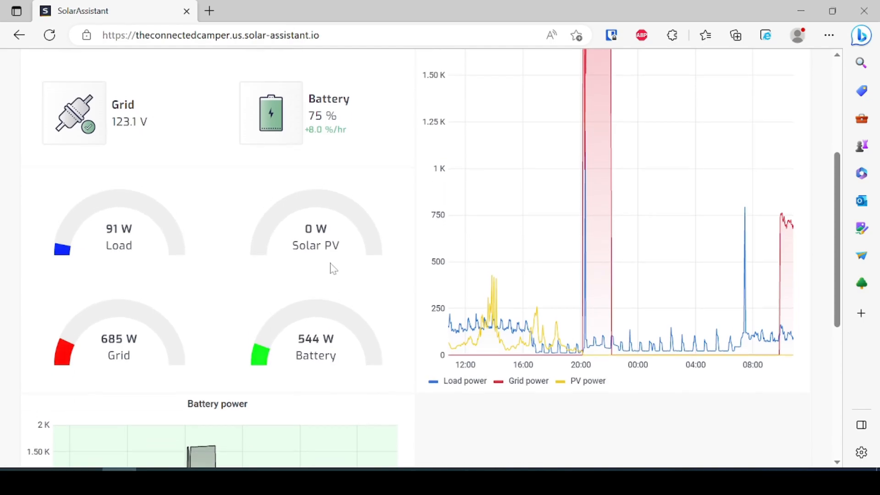
{"action": "scroll", "scroll_direction": "up", "scroll_amount": 3}
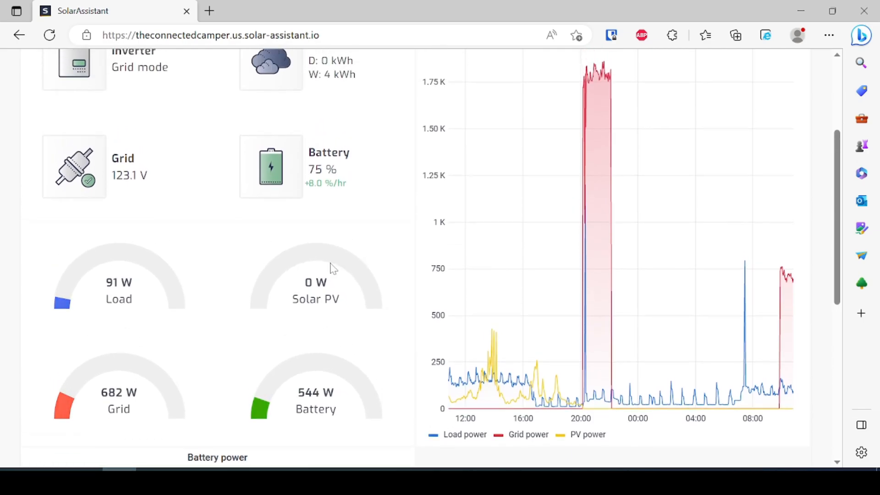
{"action": "scroll", "scroll_direction": "down", "scroll_amount": 3}
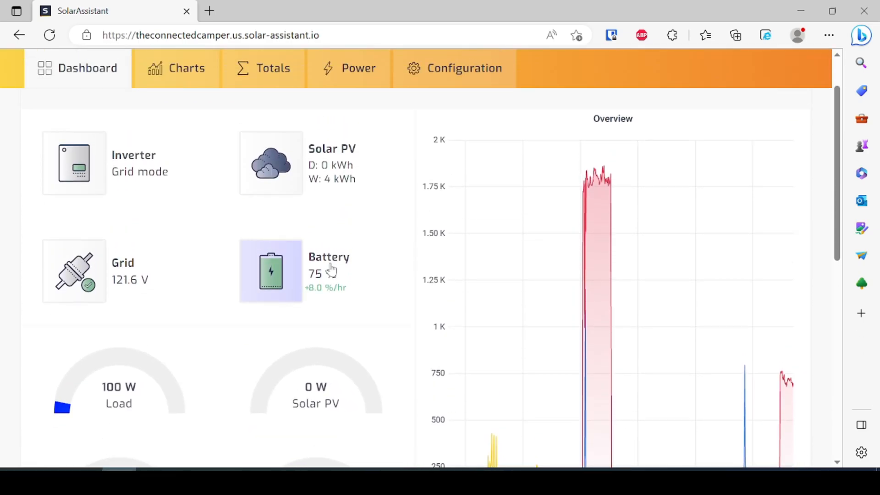
{"action": "scroll", "scroll_direction": "down", "scroll_amount": 3}
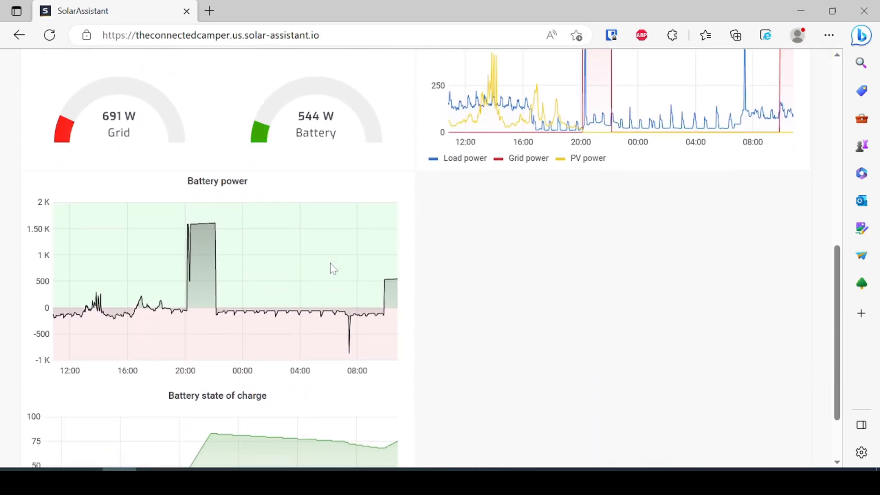
{"action": "mouse_move", "coordinate": [210, 217]}
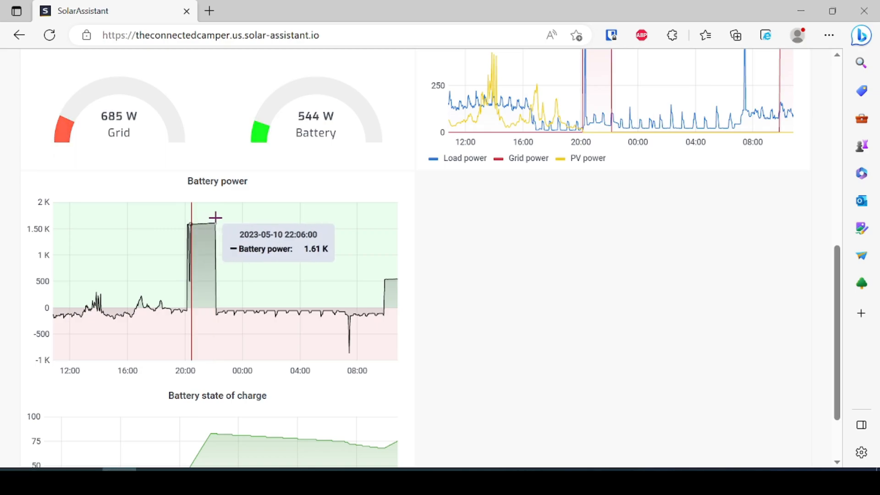
{"action": "mouse_move", "coordinate": [206, 218]}
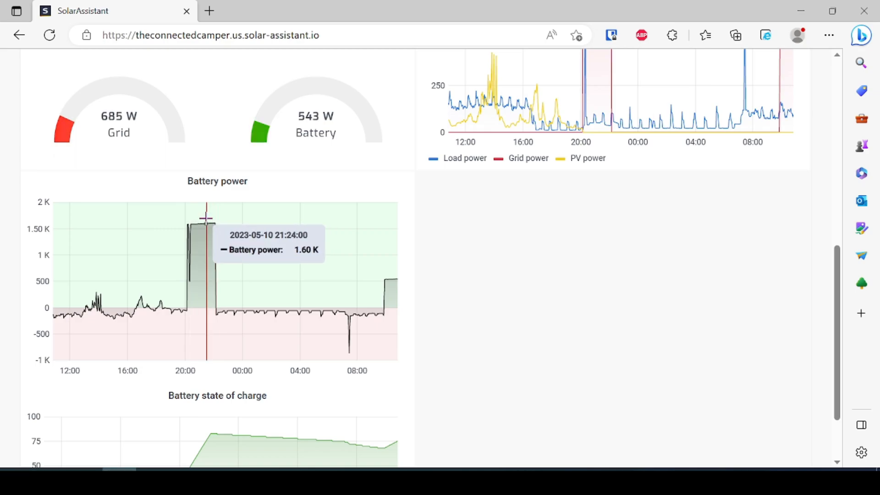
{"action": "mouse_move", "coordinate": [212, 219]}
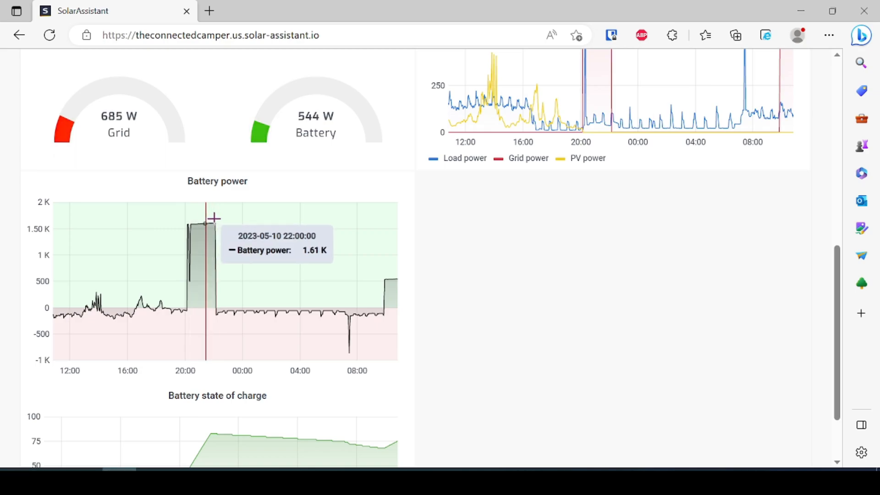
{"action": "mouse_move", "coordinate": [389, 277]}
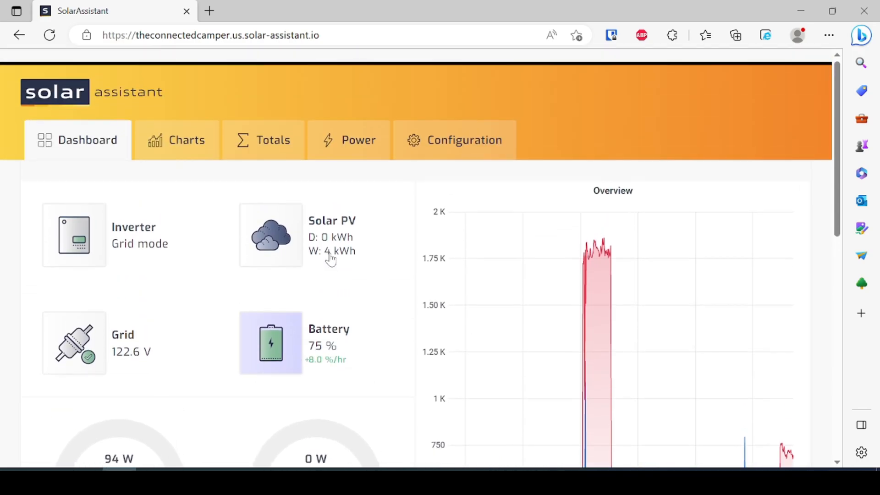
{"action": "scroll", "scroll_direction": "down", "scroll_amount": 3}
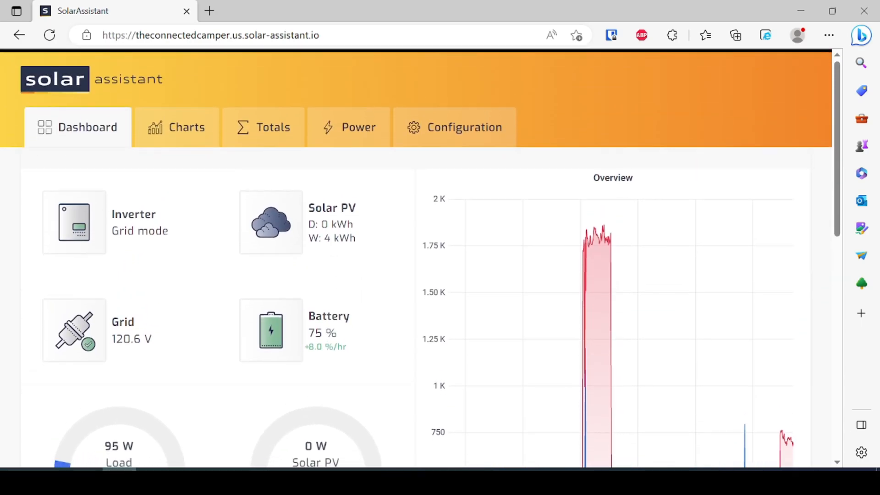
{"action": "mouse_move", "coordinate": [333, 259]}
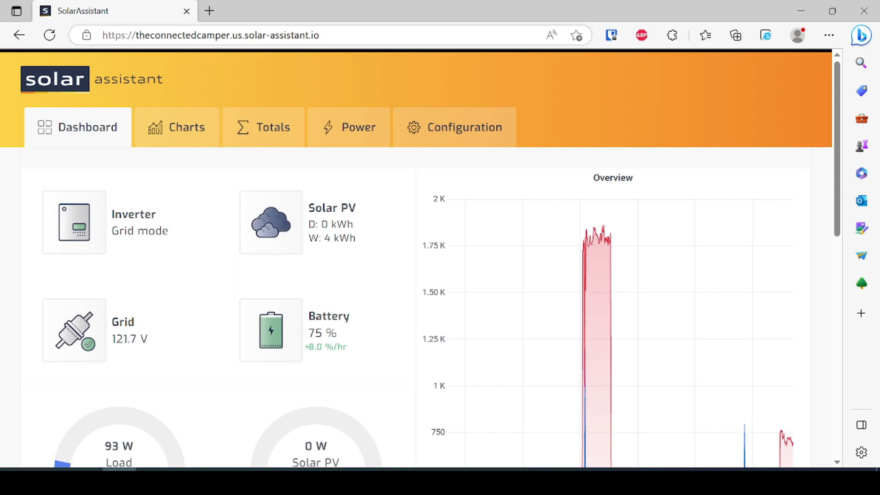
{"action": "mouse_move", "coordinate": [476, 308]}
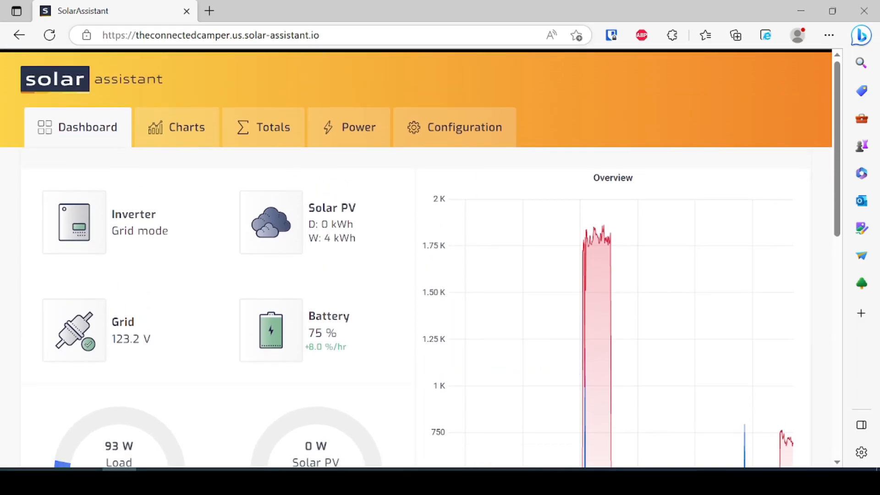
{"action": "mouse_move", "coordinate": [271, 330]}
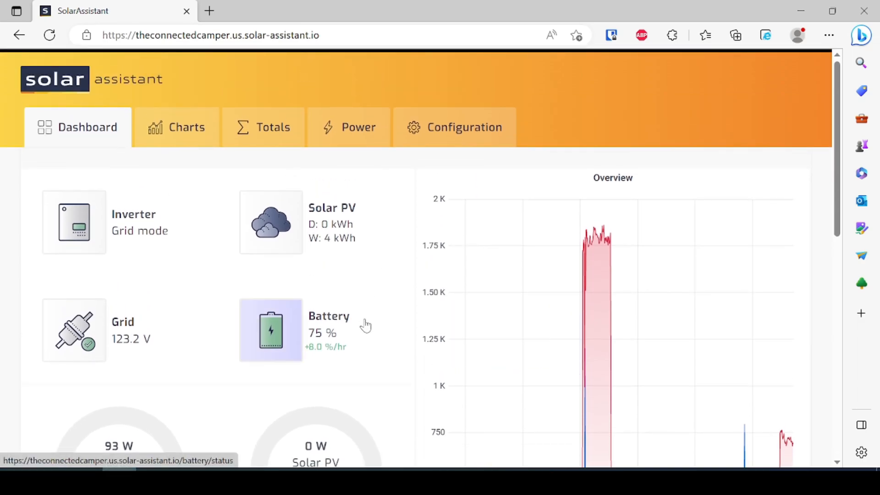
{"action": "scroll", "scroll_direction": "down", "scroll_amount": 3}
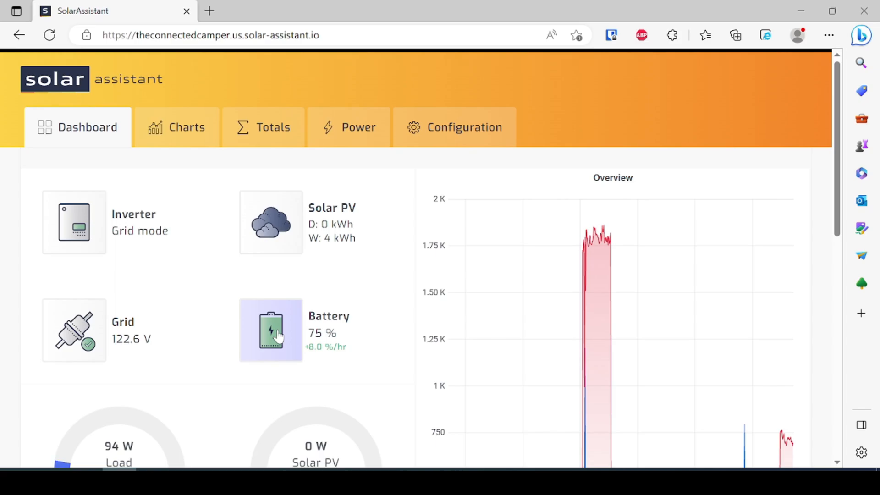
Show the BMV 712 Smart battery status: 75%, 543 W, 19.9 A, 27.3 V.
{"action": "left_click", "coordinate": [270, 330]}
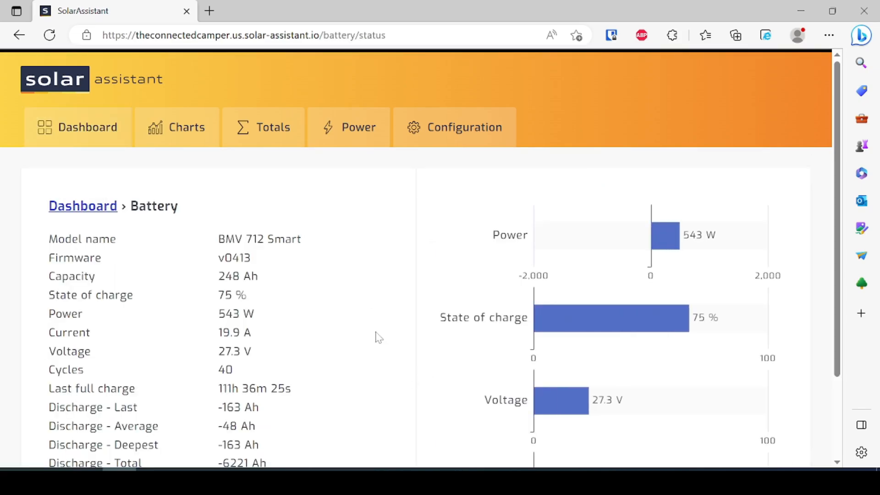
{"action": "scroll", "scroll_direction": "down", "scroll_amount": 3}
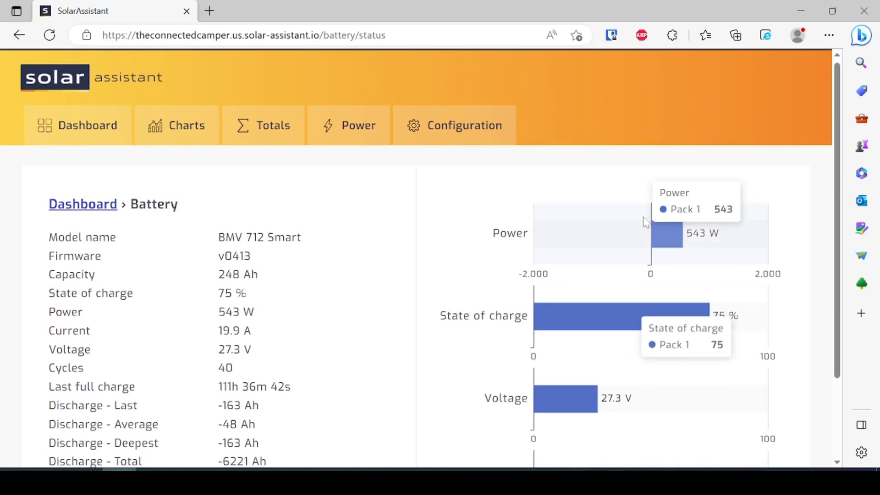
{"action": "mouse_move", "coordinate": [228, 223]}
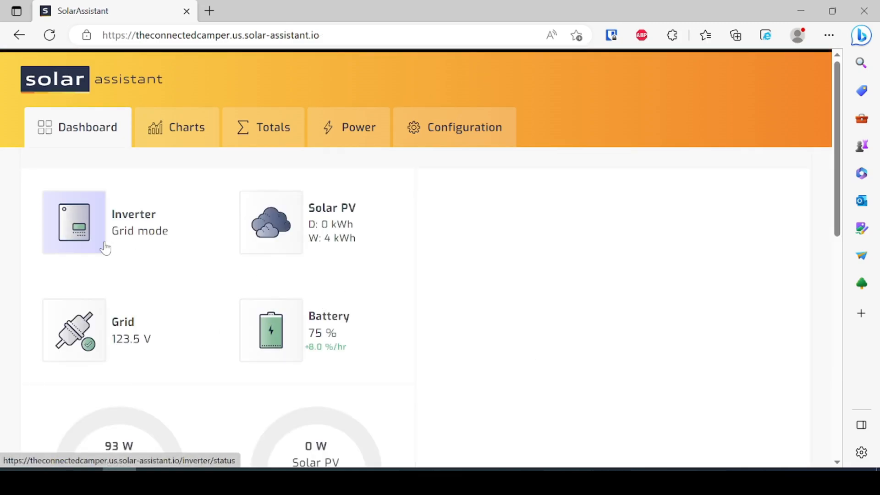
From Configuration, open Inverter 1's settings with Axpert specs and battery settings.
{"action": "left_click", "coordinate": [453, 127]}
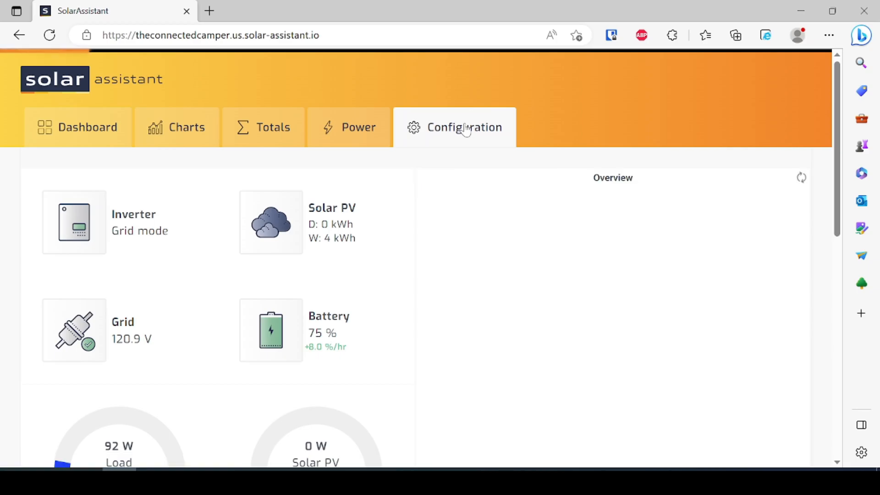
{"action": "left_click", "coordinate": [465, 127]}
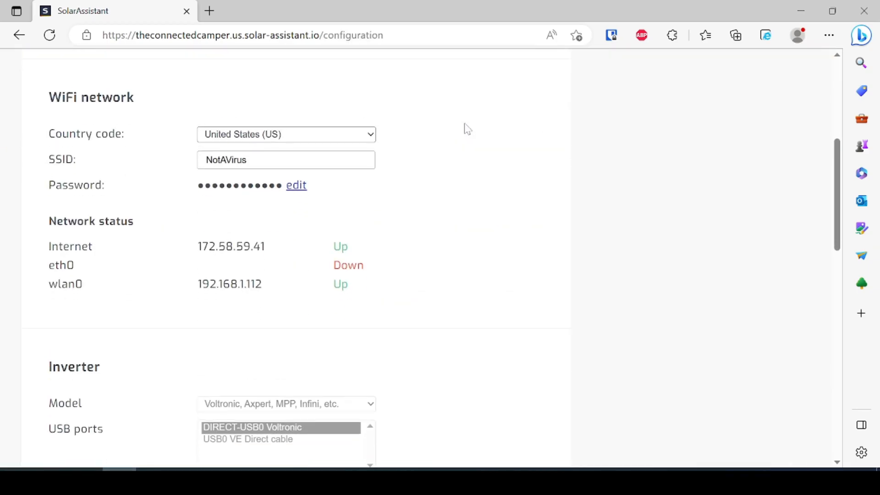
{"action": "scroll", "scroll_direction": "down", "scroll_amount": 3}
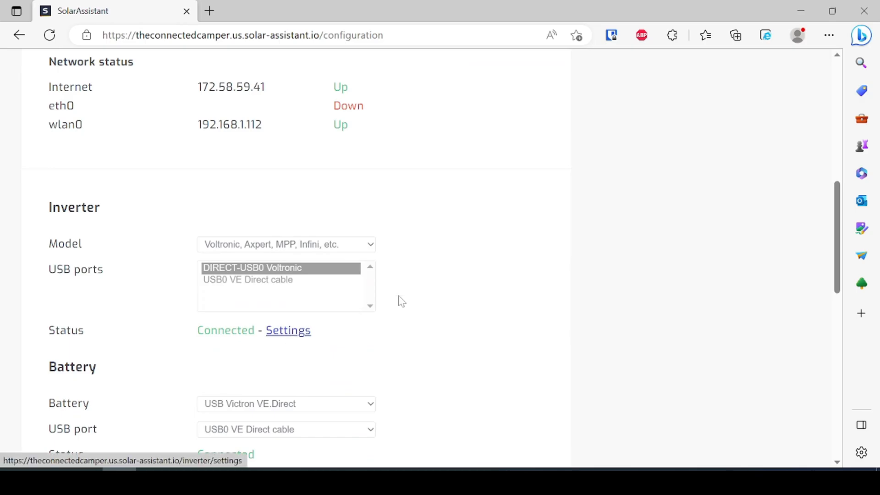
{"action": "left_click", "coordinate": [288, 330]}
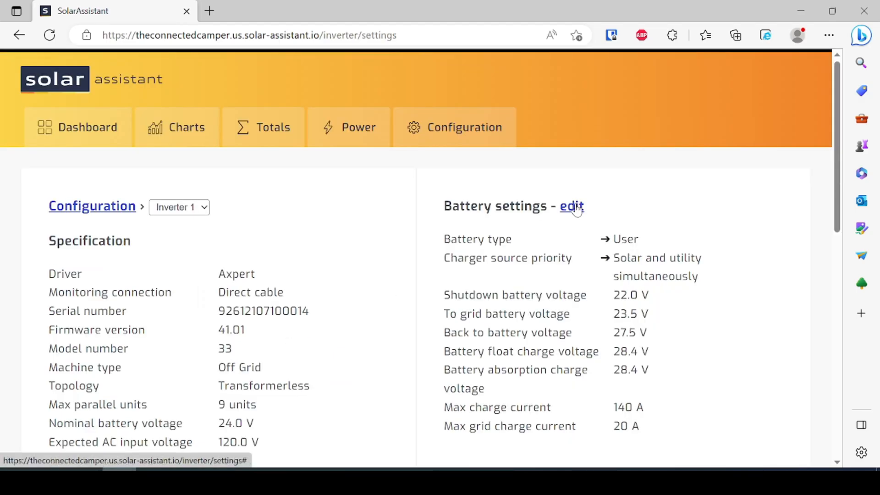
Set max grid charge current to 10 A, save, and return to the dashboard.
{"action": "left_click", "coordinate": [571, 206]}
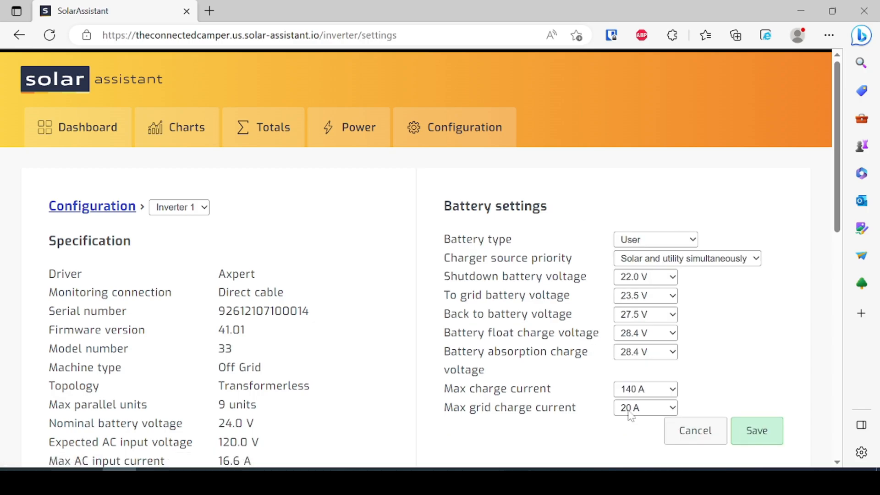
{"action": "left_click", "coordinate": [645, 408]}
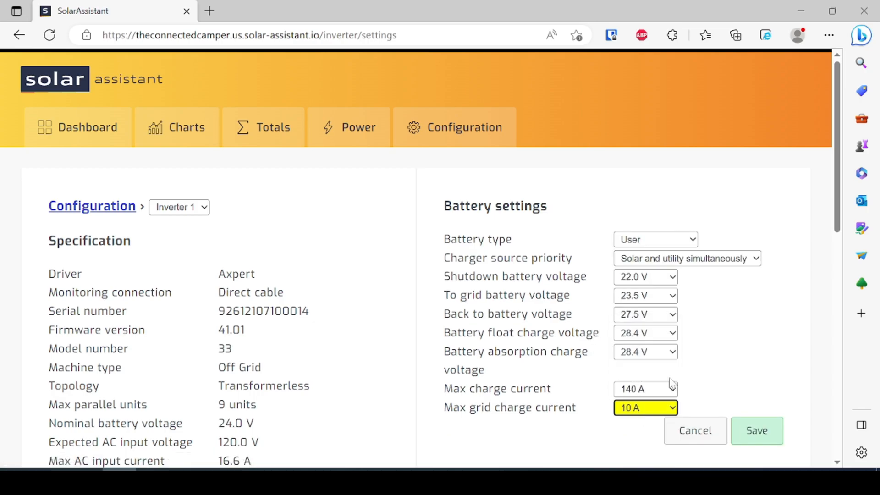
{"action": "left_click", "coordinate": [756, 431]}
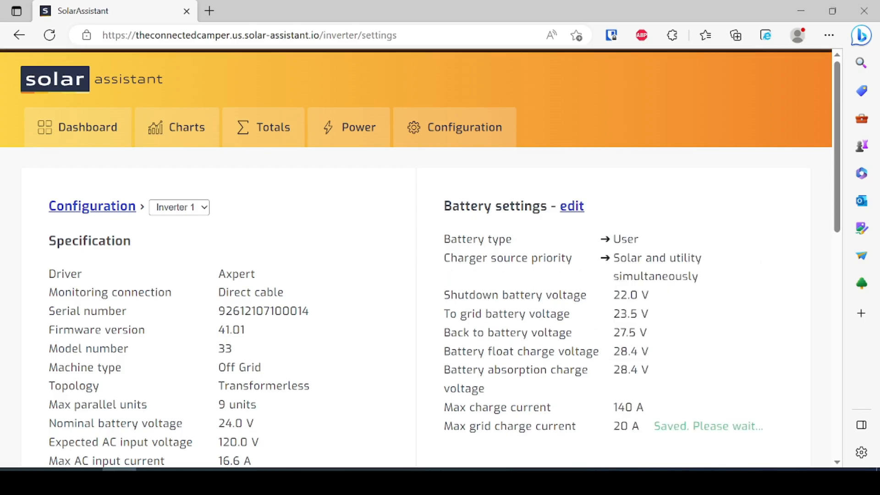
{"action": "mouse_move", "coordinate": [39, 162]}
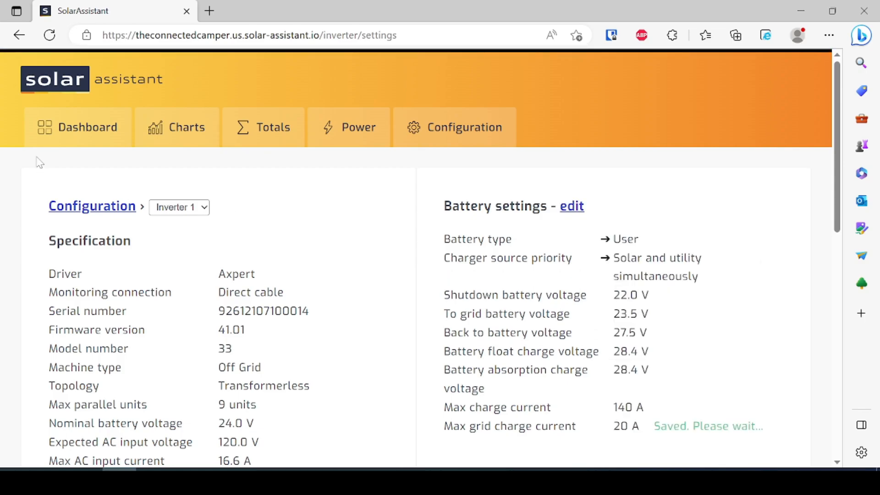
{"action": "left_click", "coordinate": [78, 127]}
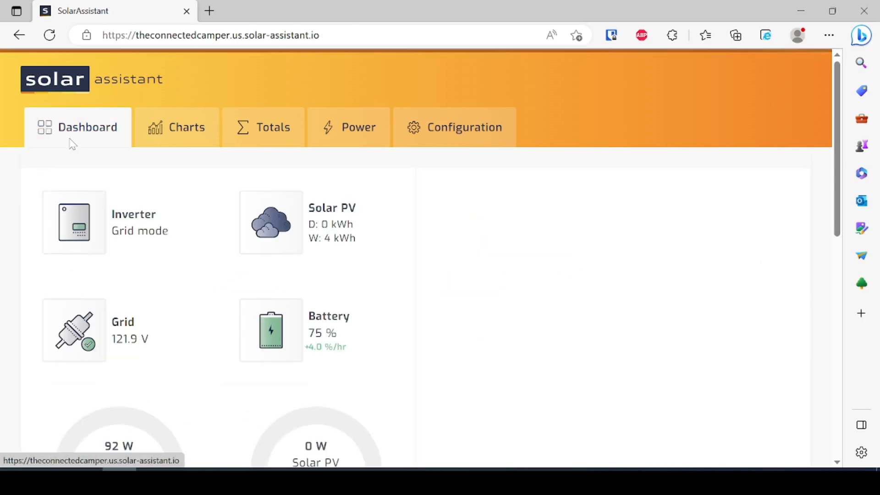
{"action": "scroll", "scroll_direction": "down", "scroll_amount": 3}
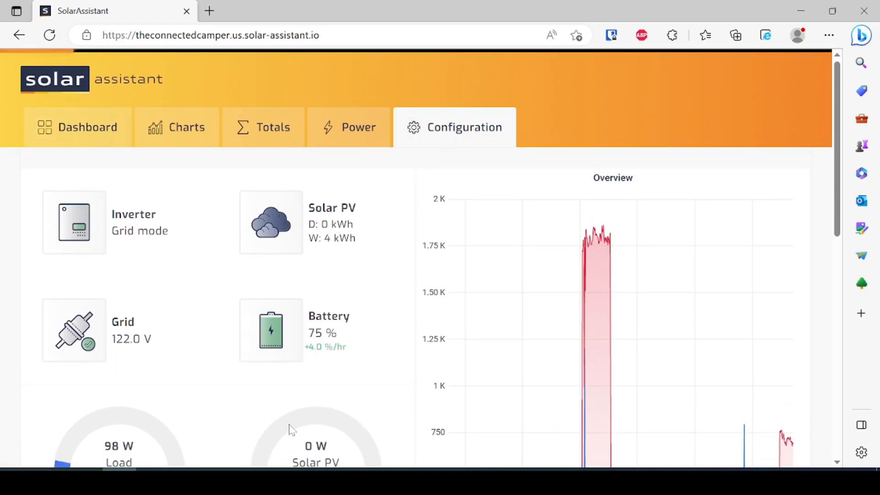
Reopen the inverter settings via Configuration to confirm max grid charge current reads 10 A.
{"action": "left_click", "coordinate": [454, 127]}
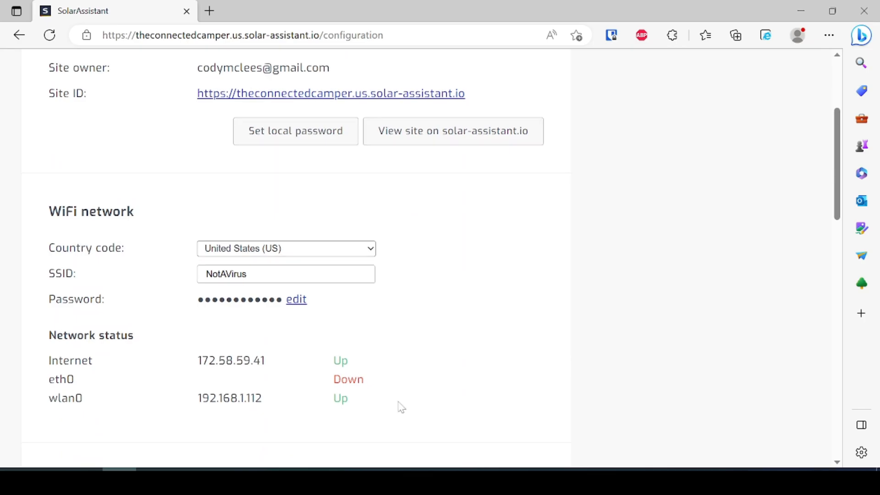
{"action": "scroll", "scroll_direction": "down", "scroll_amount": 3}
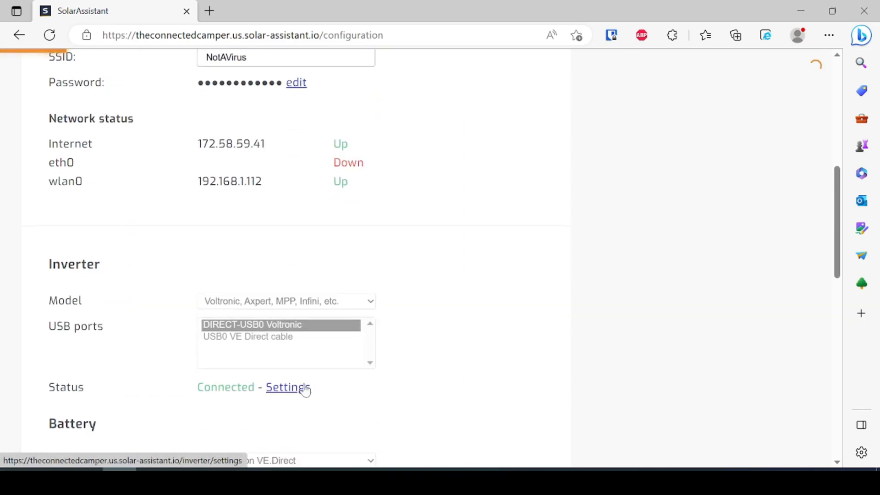
{"action": "left_click", "coordinate": [286, 387]}
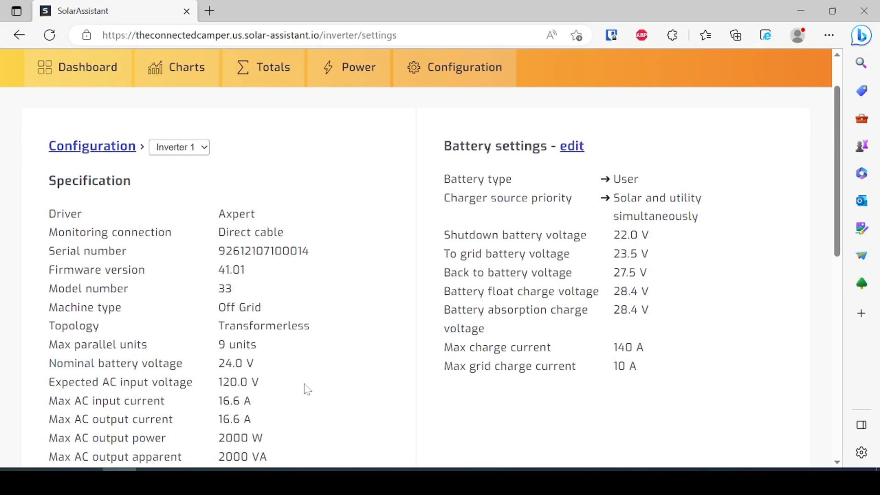
{"action": "scroll", "scroll_direction": "down", "scroll_amount": 3}
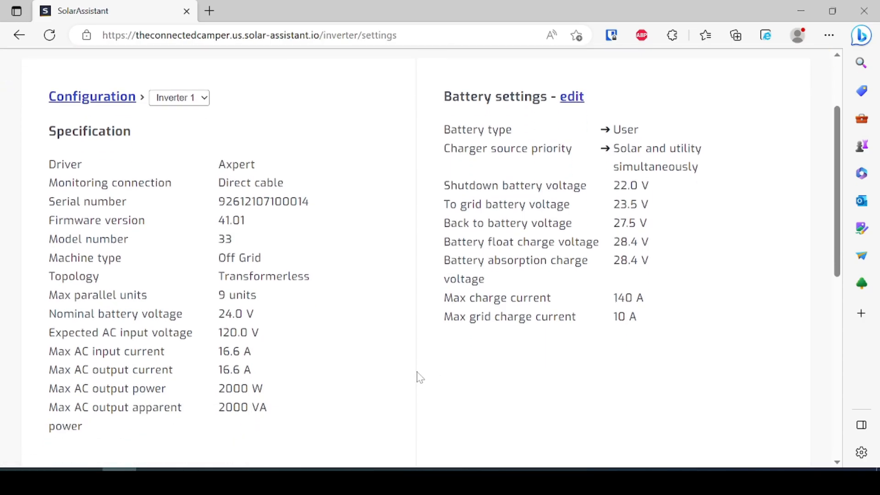
{"action": "scroll", "scroll_direction": "down", "scroll_amount": 3}
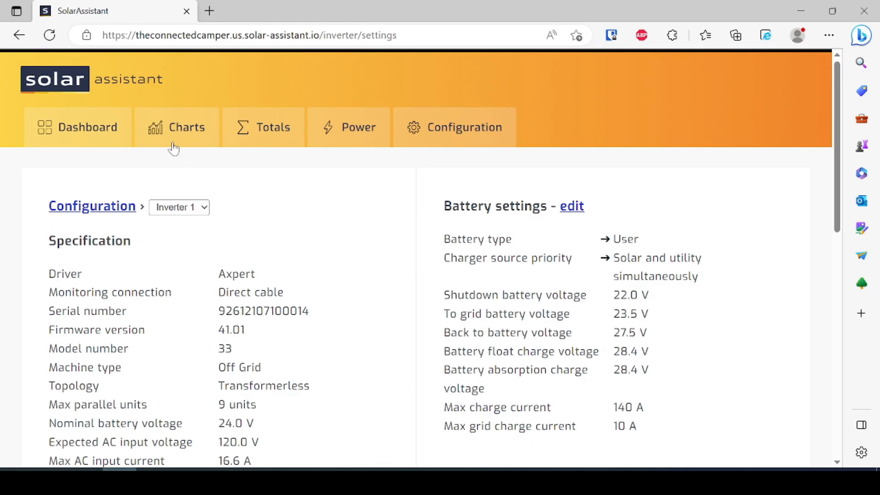
Show the Grafana power charts and widen their time range to several days.
{"action": "left_click", "coordinate": [177, 127]}
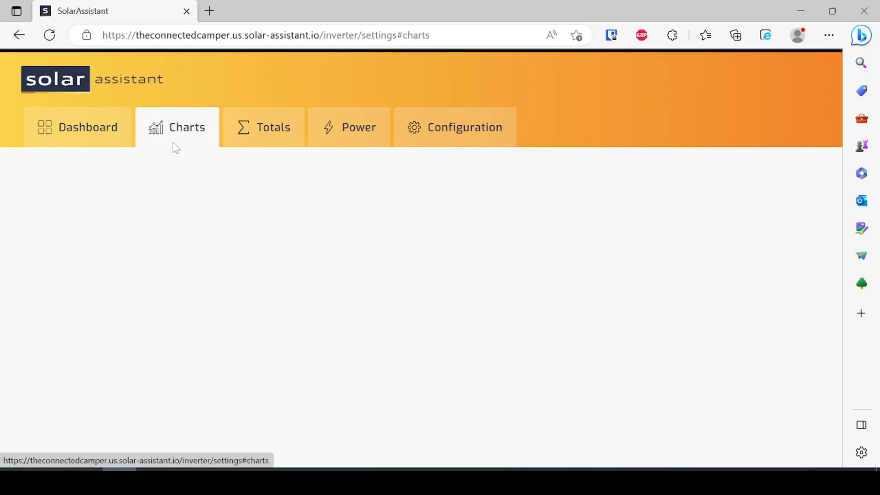
{"action": "left_click", "coordinate": [187, 127]}
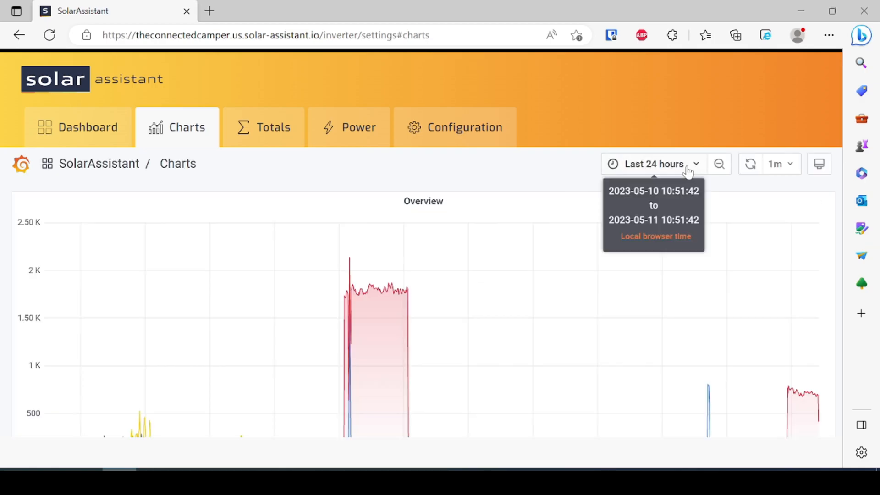
{"action": "left_click", "coordinate": [653, 164]}
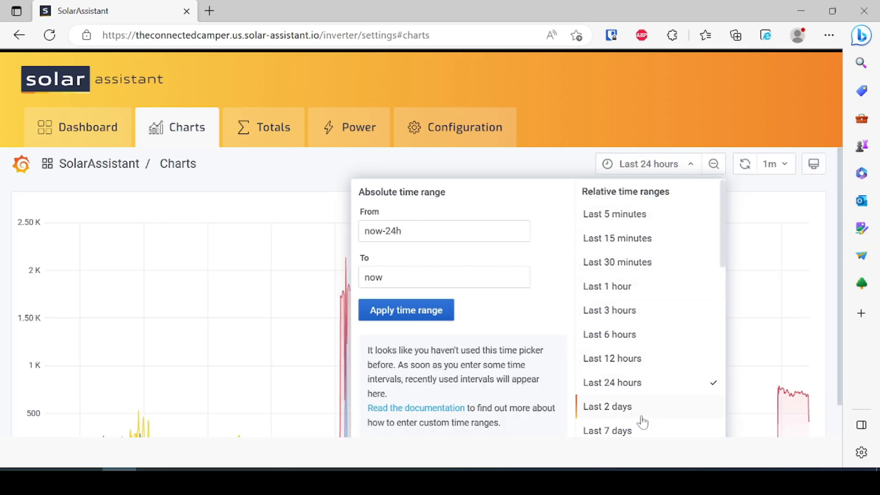
{"action": "left_click", "coordinate": [607, 431]}
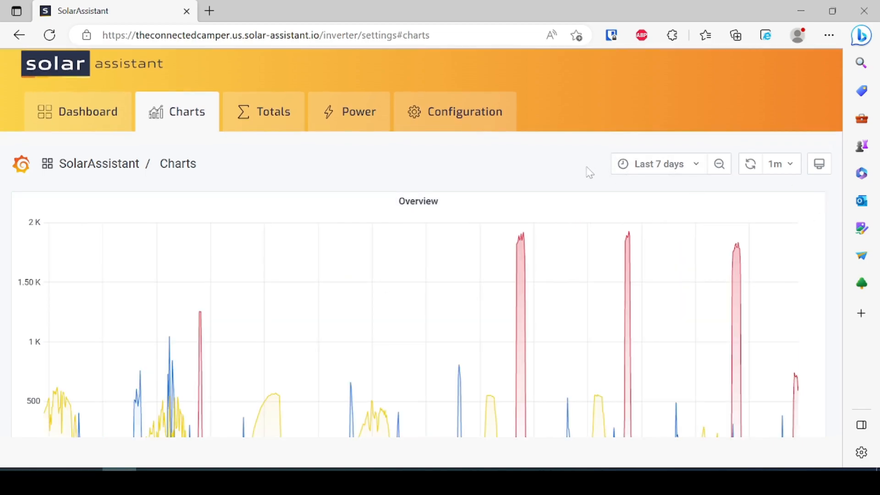
{"action": "scroll", "scroll_direction": "down", "scroll_amount": 3}
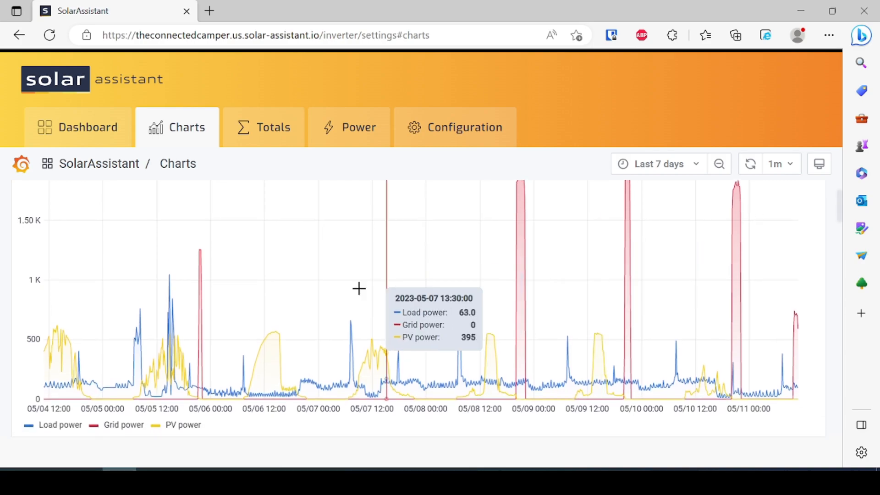
{"action": "mouse_move", "coordinate": [263, 335]}
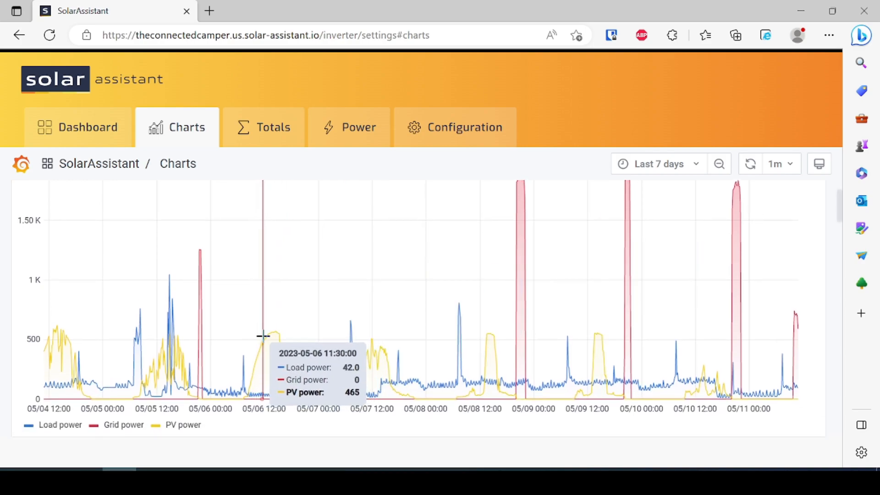
{"action": "mouse_move", "coordinate": [253, 339]}
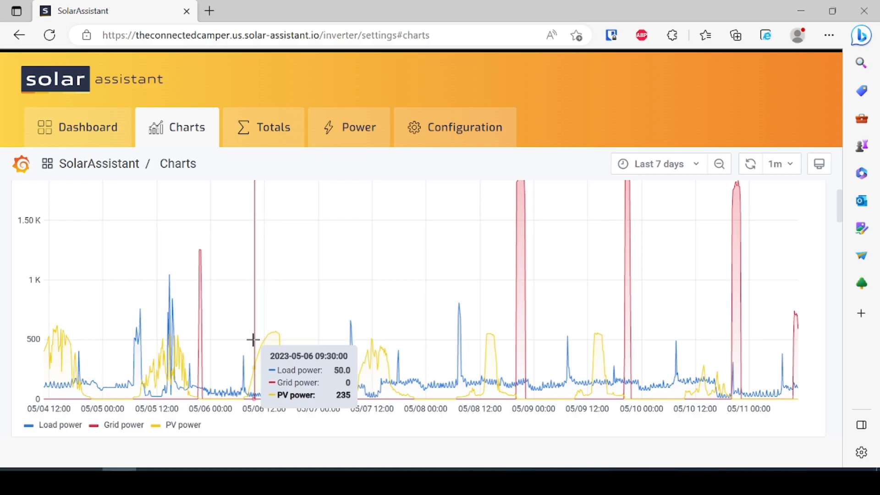
{"action": "mouse_move", "coordinate": [274, 334]}
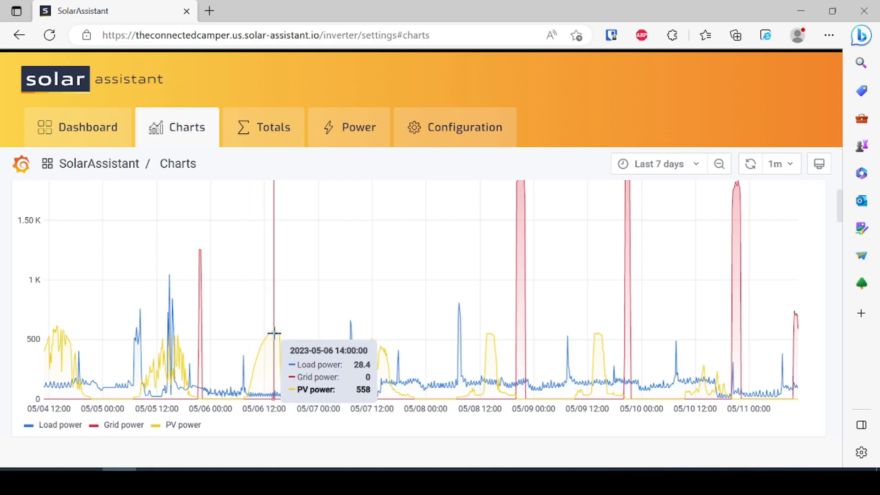
{"action": "mouse_move", "coordinate": [282, 334]}
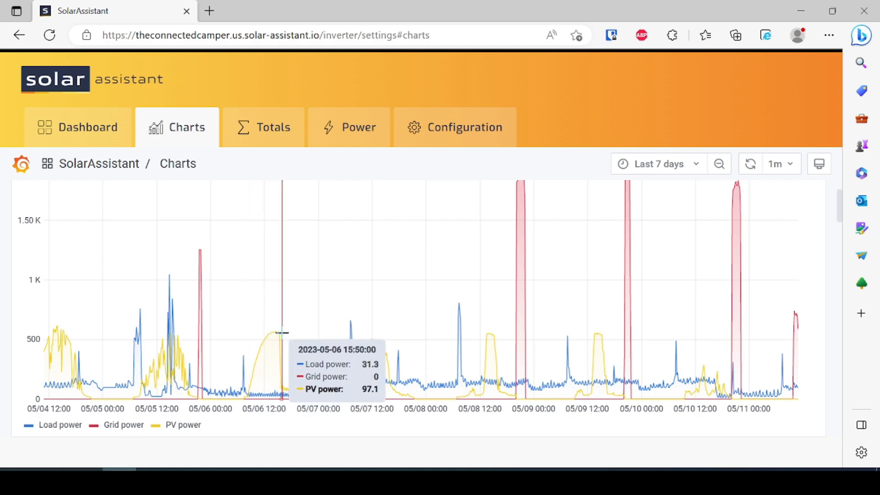
{"action": "mouse_move", "coordinate": [290, 331]}
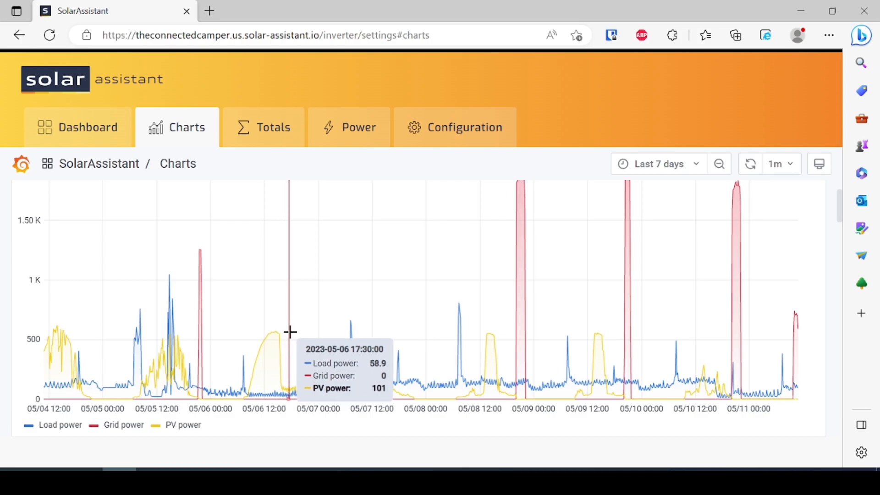
{"action": "mouse_move", "coordinate": [298, 331]}
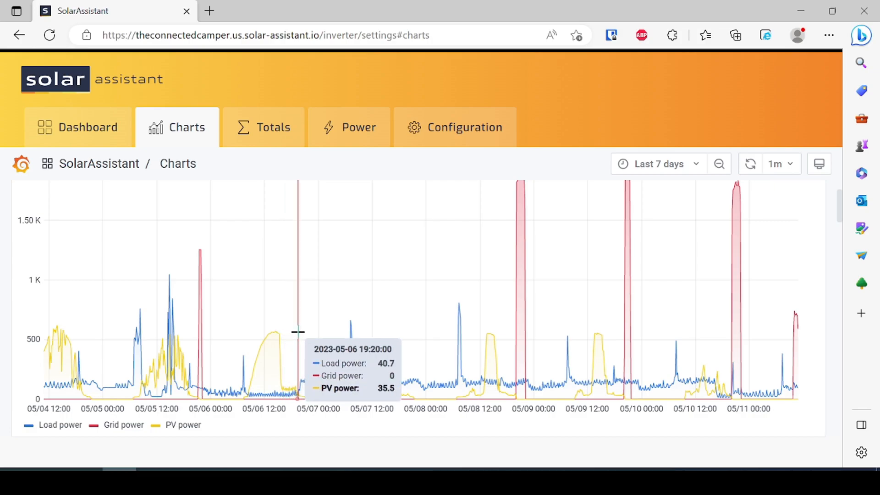
{"action": "mouse_move", "coordinate": [275, 327]}
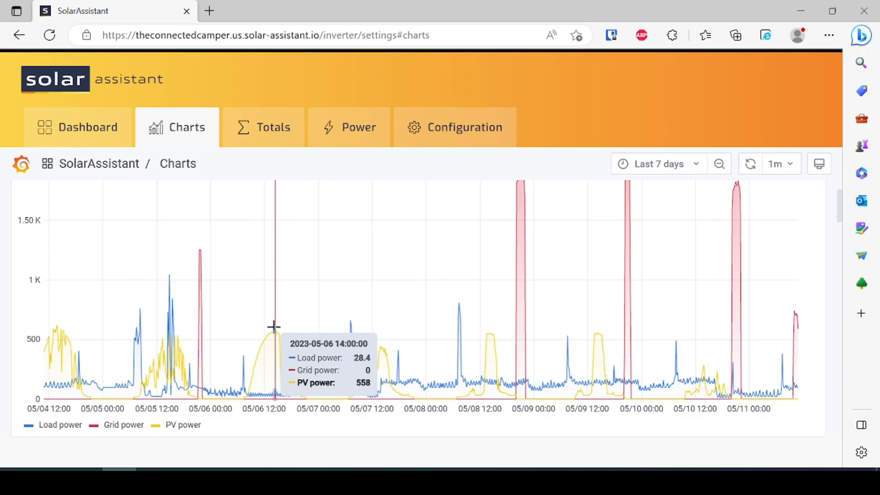
{"action": "mouse_move", "coordinate": [195, 297]}
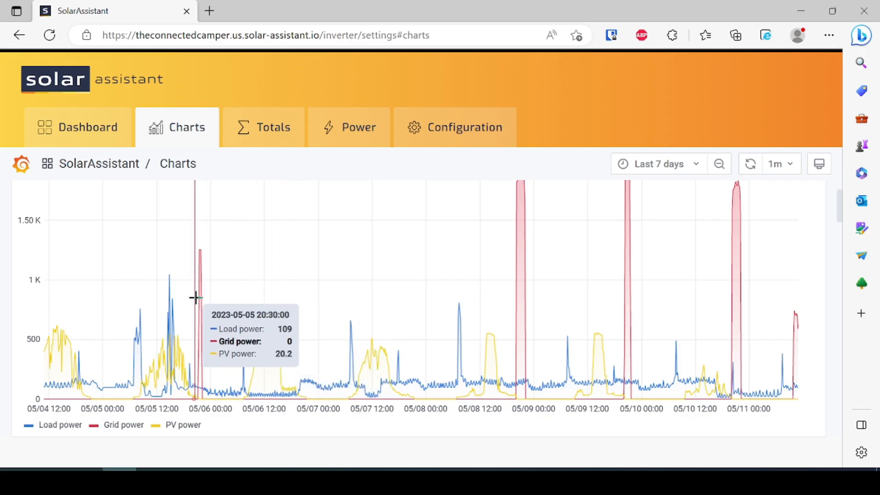
{"action": "mouse_move", "coordinate": [309, 258]}
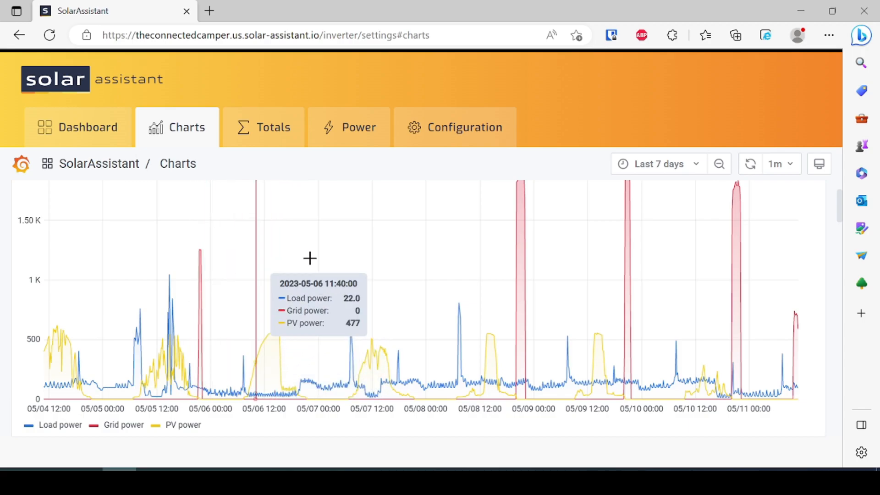
{"action": "mouse_move", "coordinate": [527, 259]}
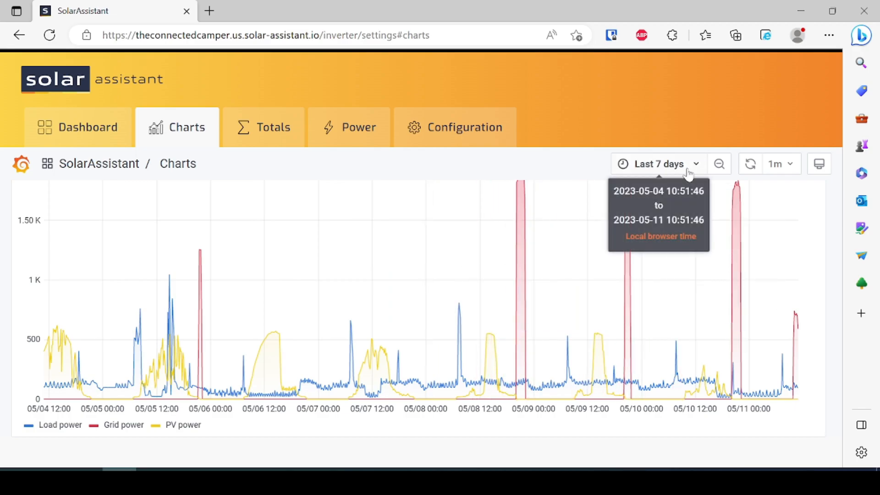
{"action": "left_click", "coordinate": [658, 164]}
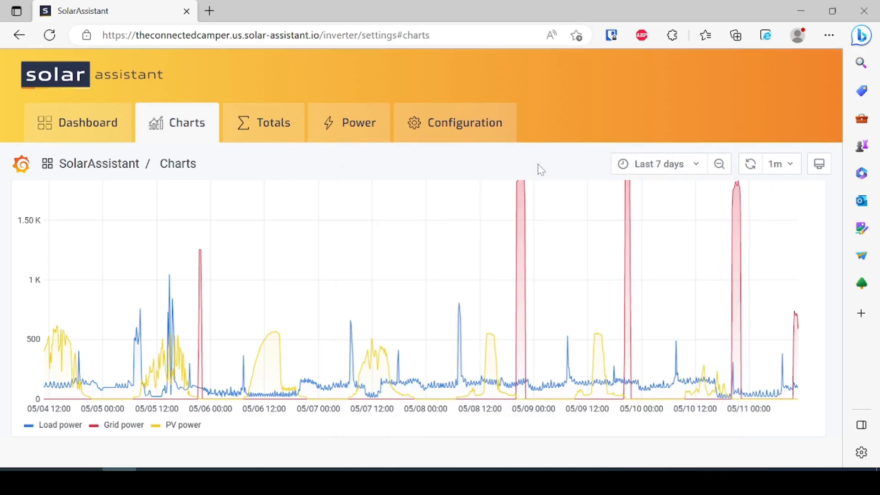
{"action": "scroll", "scroll_direction": "down", "scroll_amount": 3}
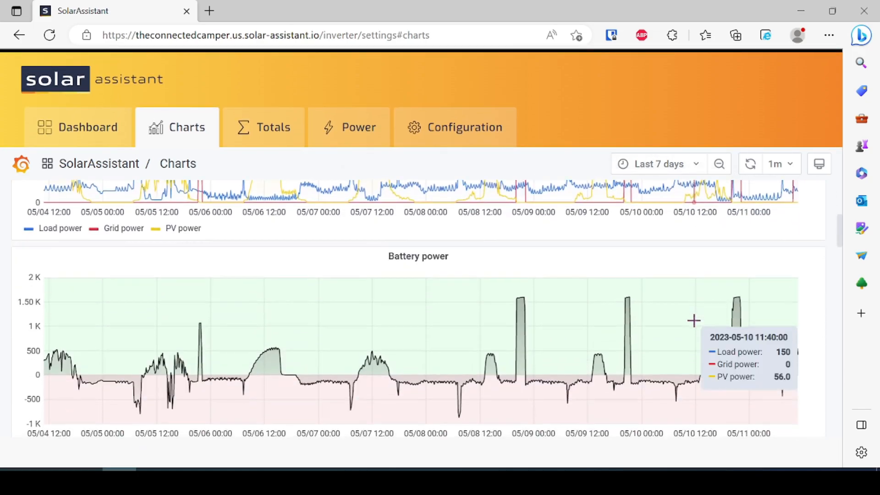
{"action": "scroll", "scroll_direction": "down", "scroll_amount": 3}
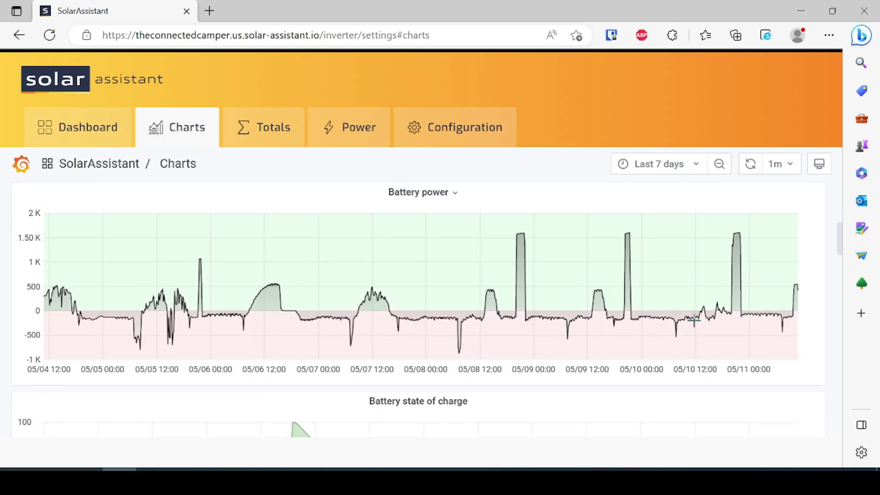
{"action": "scroll", "scroll_direction": "down", "scroll_amount": 3}
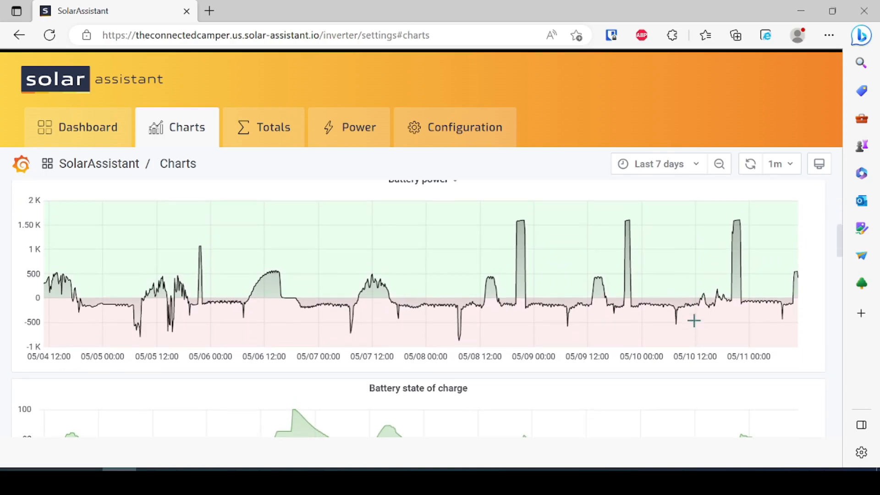
{"action": "scroll", "scroll_direction": "down", "scroll_amount": 3}
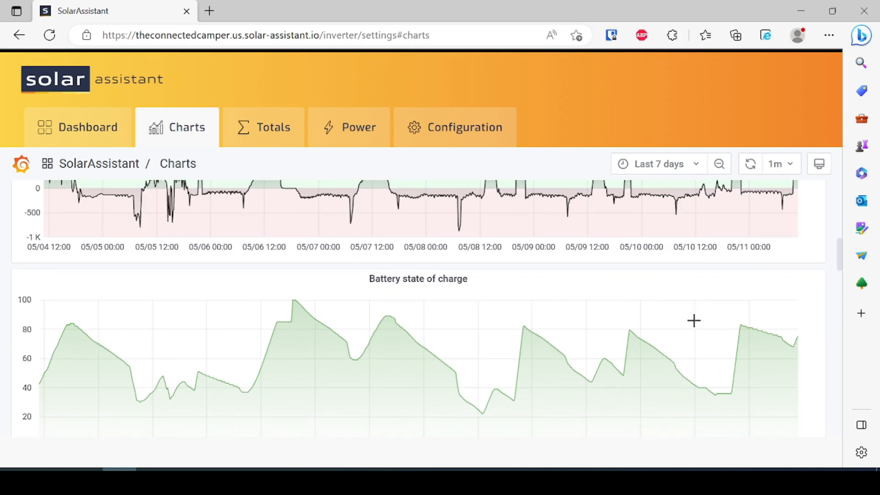
{"action": "scroll", "scroll_direction": "down", "scroll_amount": 3}
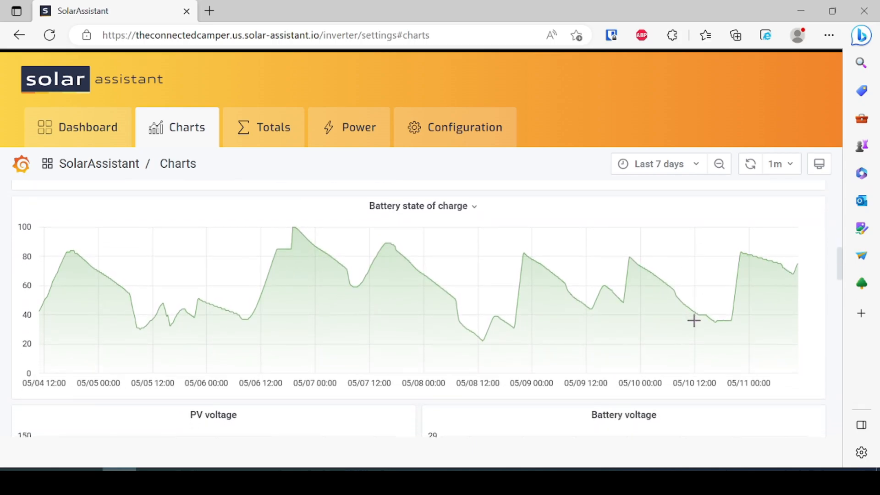
{"action": "mouse_move", "coordinate": [292, 247]}
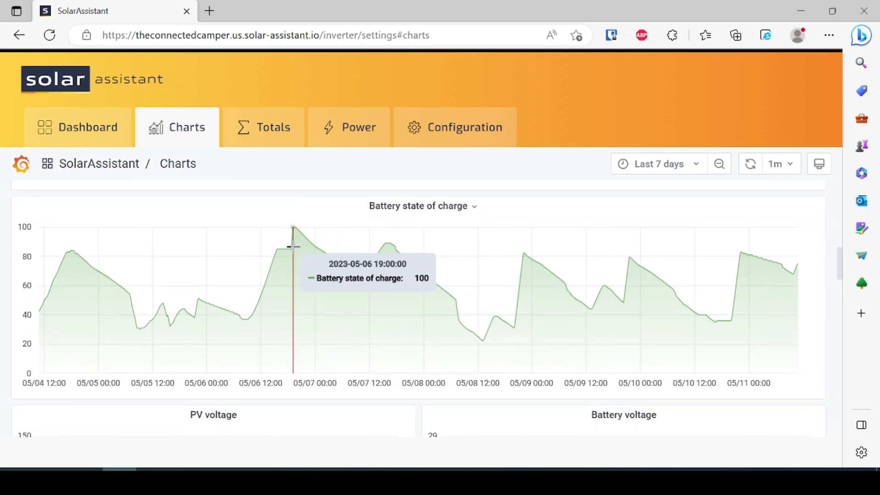
{"action": "scroll", "scroll_direction": "down", "scroll_amount": 3}
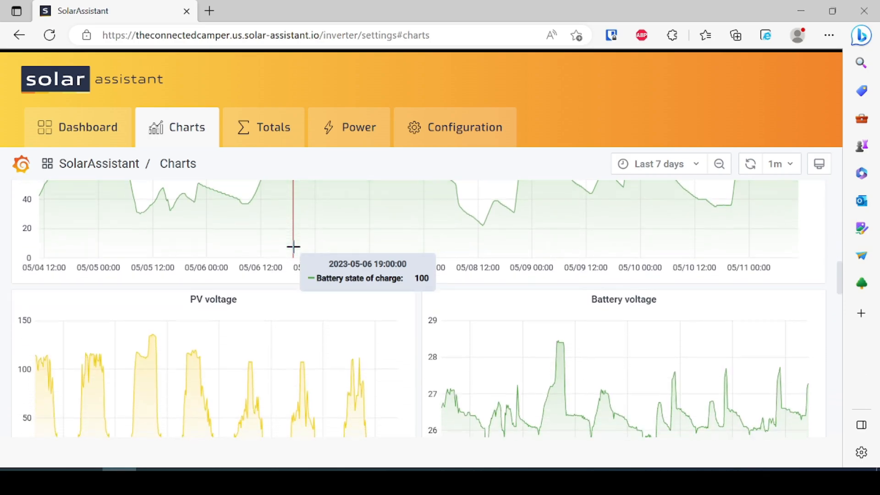
{"action": "scroll", "scroll_direction": "down", "scroll_amount": 3}
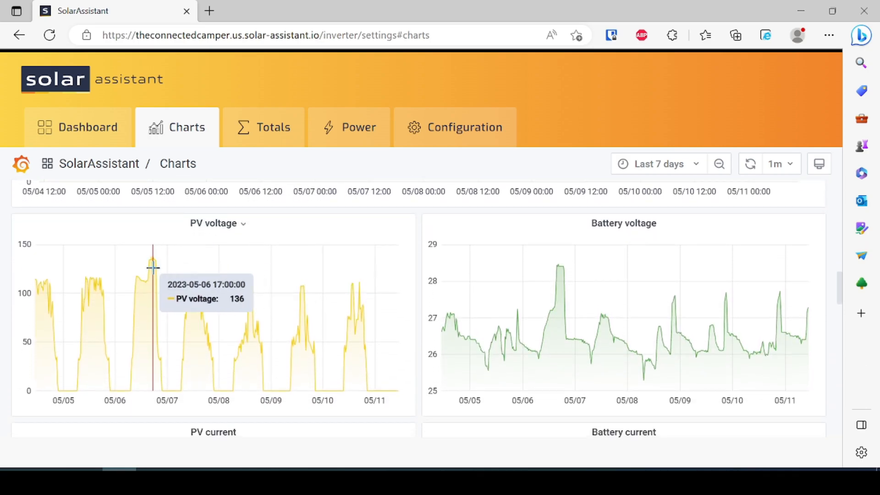
{"action": "mouse_move", "coordinate": [299, 317]}
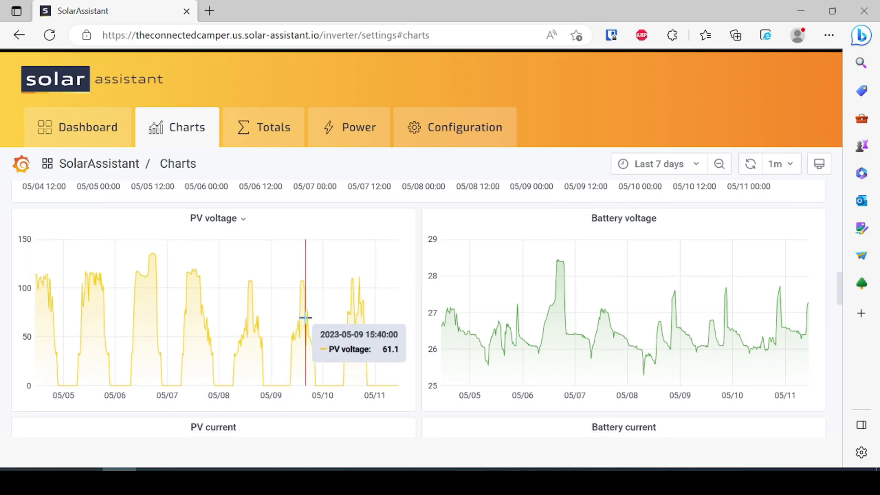
{"action": "scroll", "scroll_direction": "down", "scroll_amount": 3}
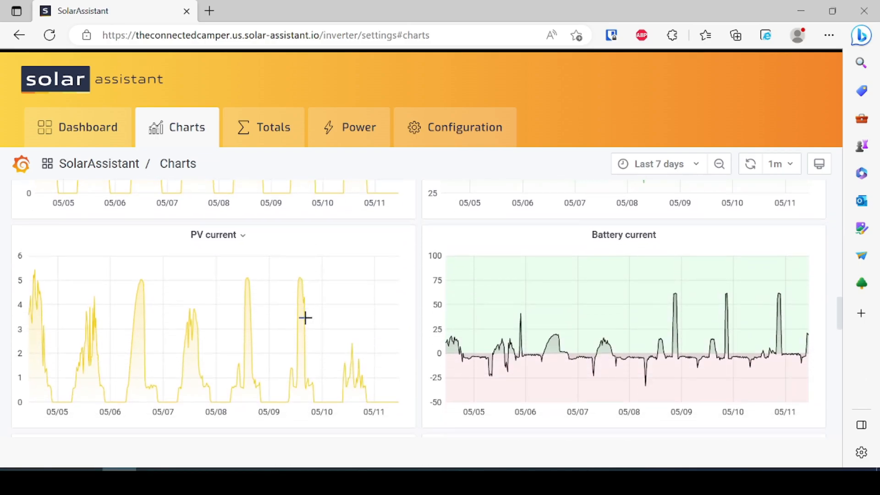
{"action": "scroll", "scroll_direction": "down", "scroll_amount": 3}
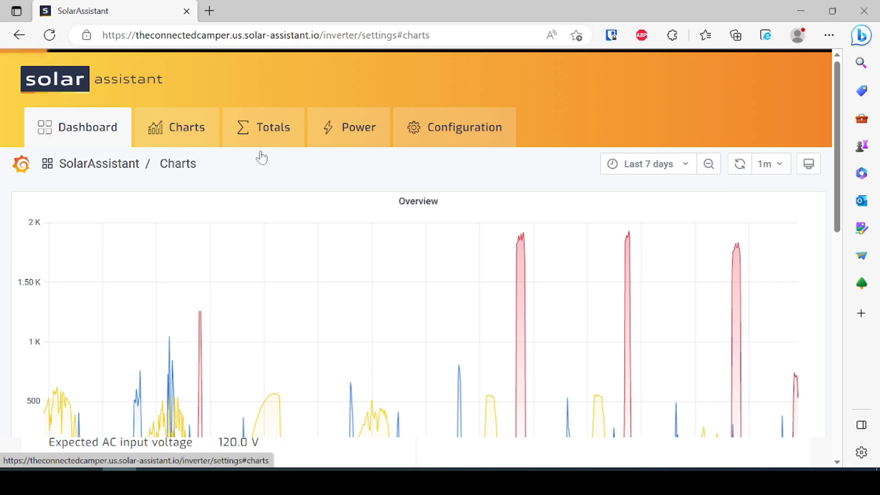
Return to the dashboard reading 123.4 V grid, 76% battery and 93 W load.
{"action": "left_click", "coordinate": [78, 127]}
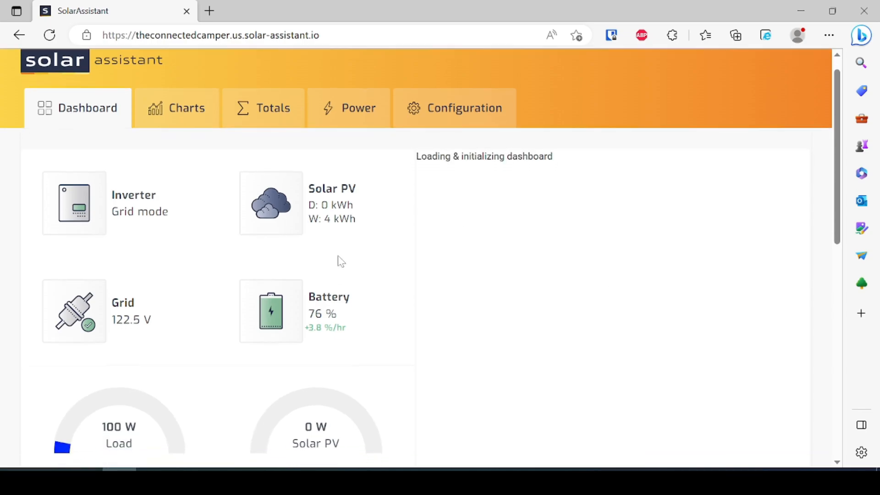
{"action": "scroll", "scroll_direction": "down", "scroll_amount": 3}
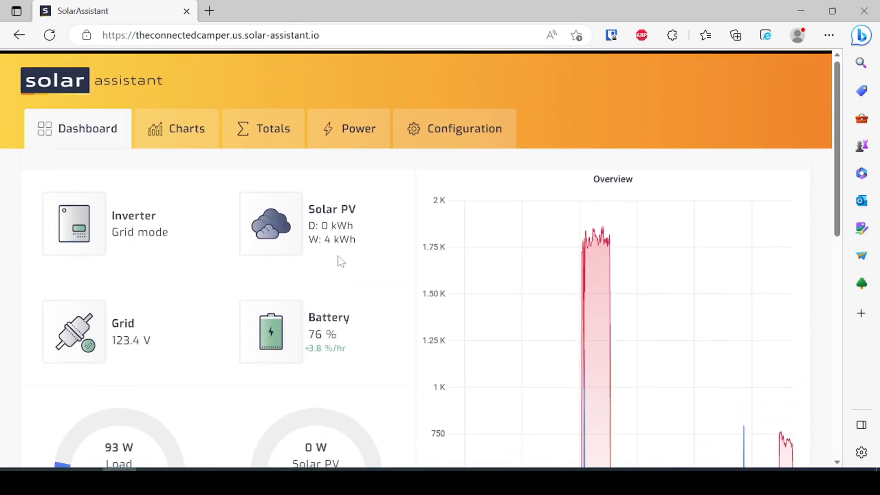
{"action": "mouse_move", "coordinate": [358, 128]}
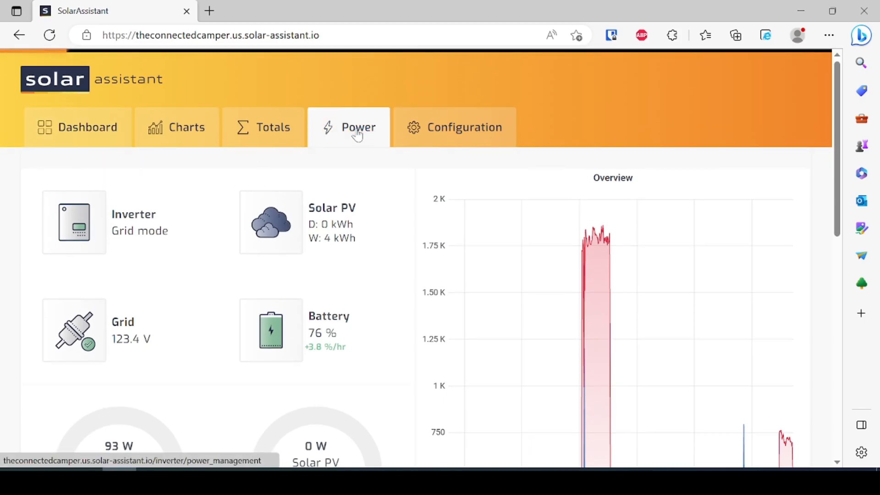
On the Power page, scroll past the state-of-charge chart to Battery shutdown protection.
{"action": "left_click", "coordinate": [358, 127]}
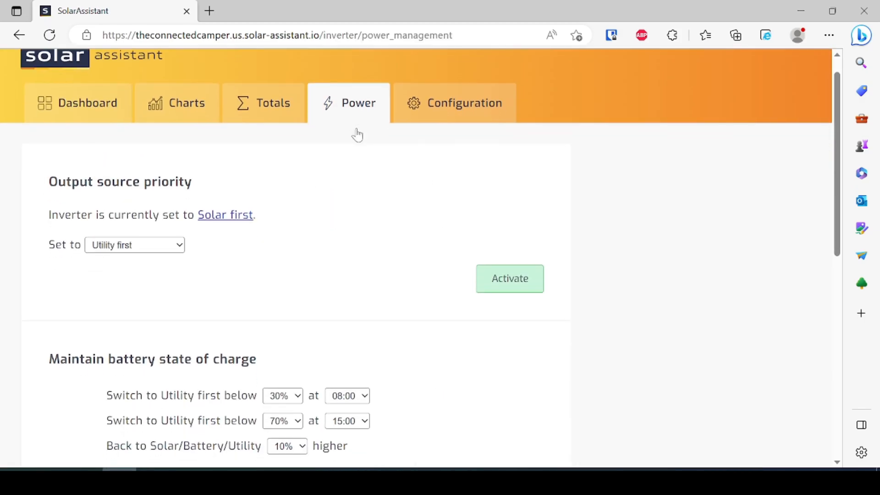
{"action": "scroll", "scroll_direction": "down", "scroll_amount": 3}
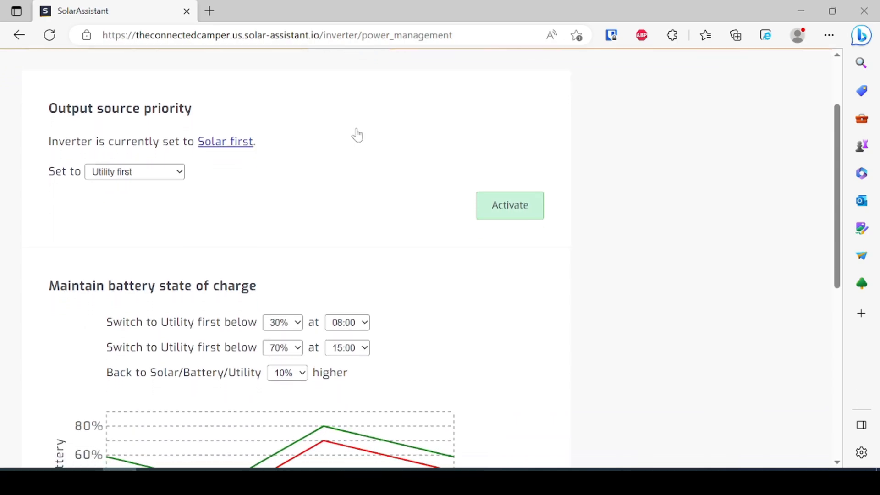
{"action": "scroll", "scroll_direction": "down", "scroll_amount": 3}
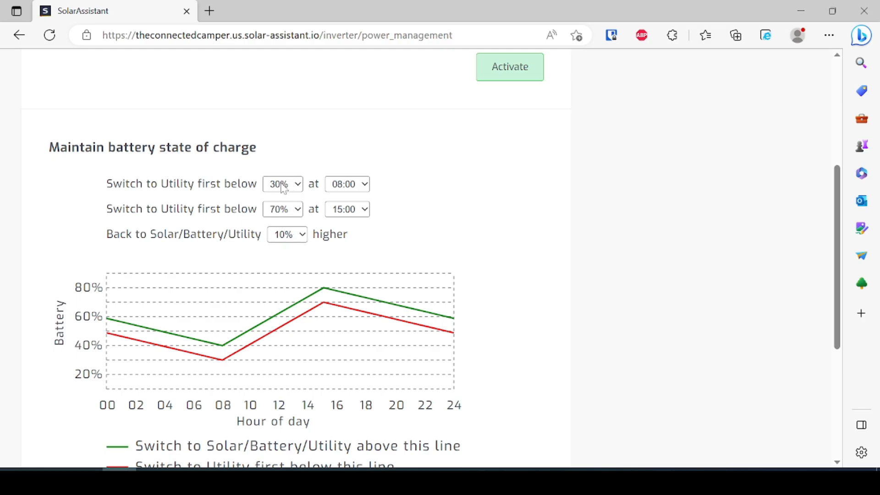
{"action": "mouse_move", "coordinate": [289, 187]}
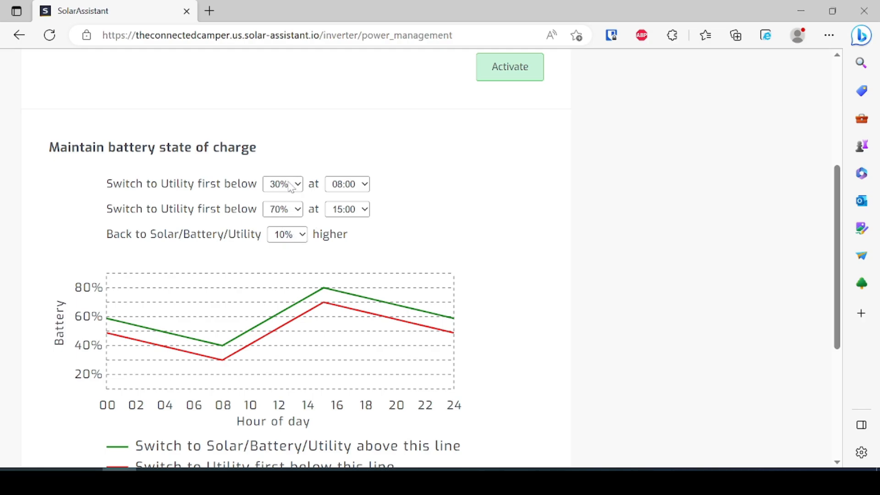
{"action": "mouse_move", "coordinate": [403, 389]}
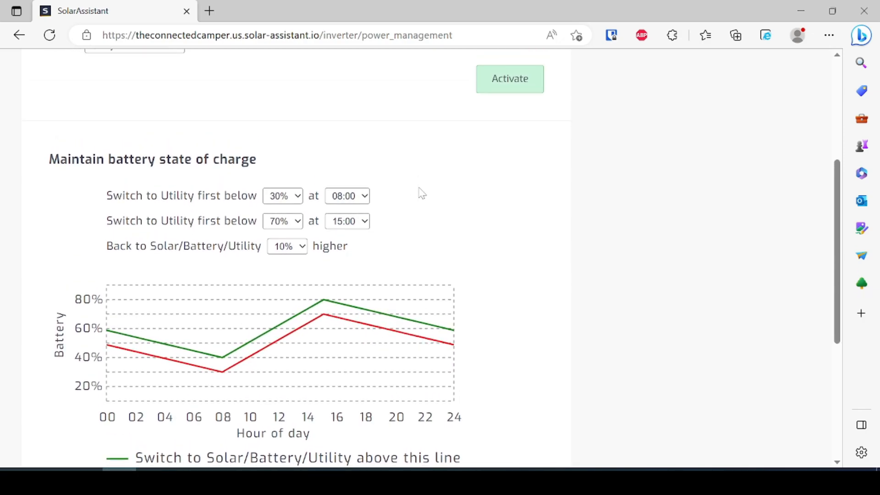
{"action": "scroll", "scroll_direction": "down", "scroll_amount": 3}
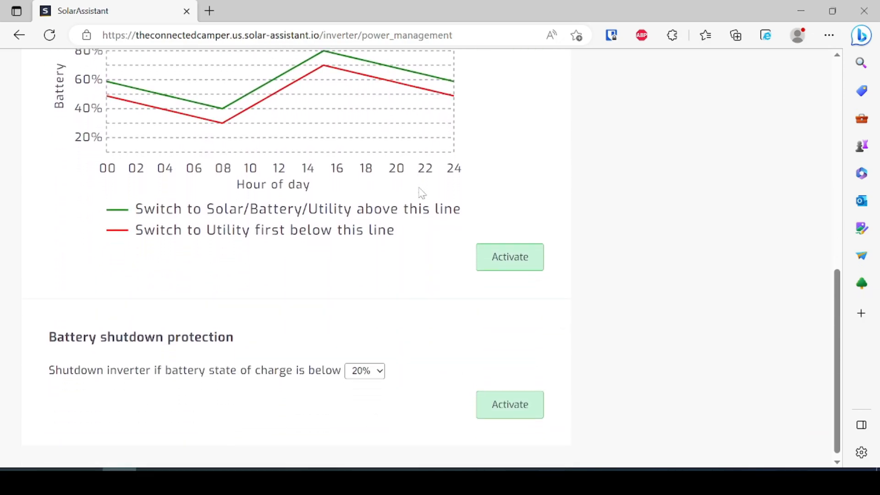
{"action": "scroll", "scroll_direction": "down", "scroll_amount": 3}
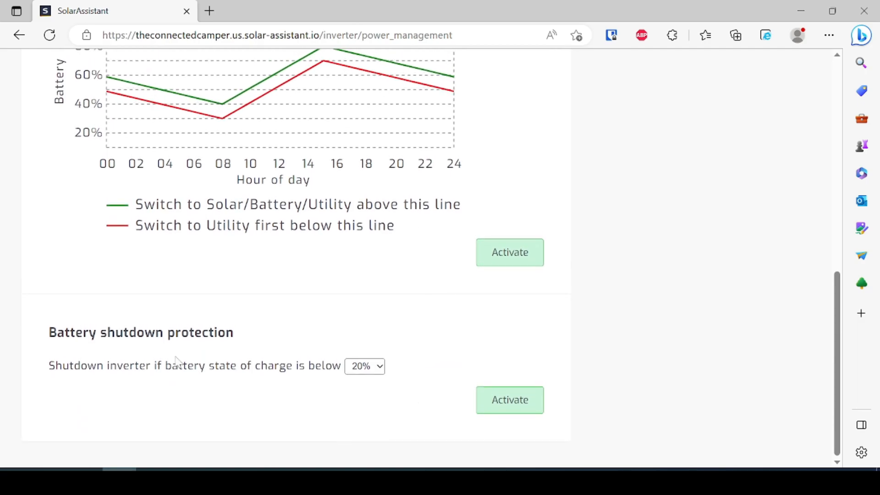
Activate battery shutdown protection at 5% state of charge and return to the dashboard.
{"action": "left_click", "coordinate": [365, 366]}
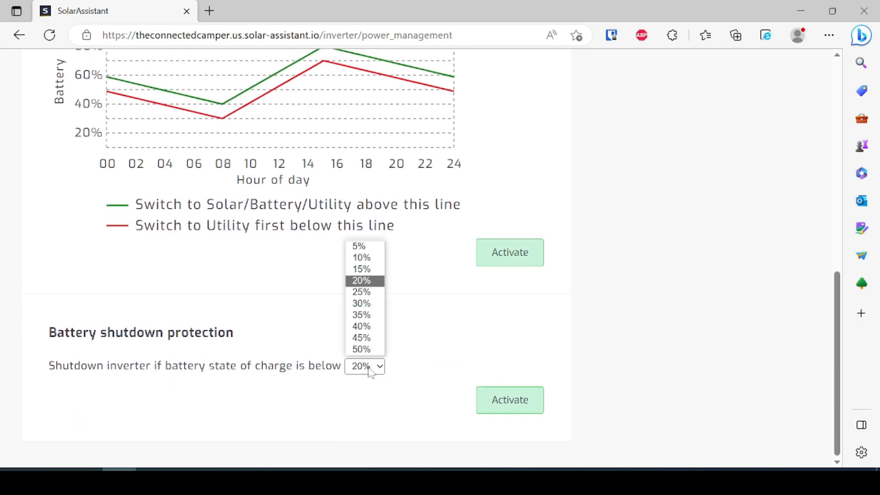
{"action": "left_click", "coordinate": [358, 245]}
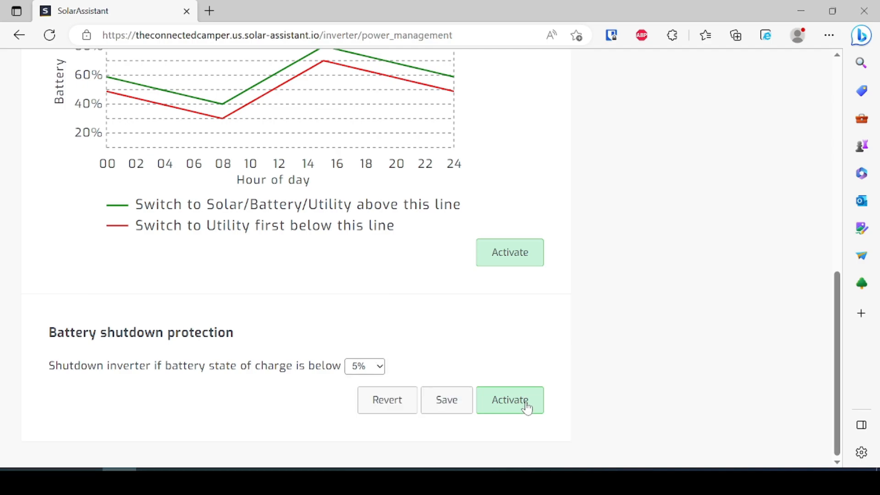
{"action": "left_click", "coordinate": [509, 400]}
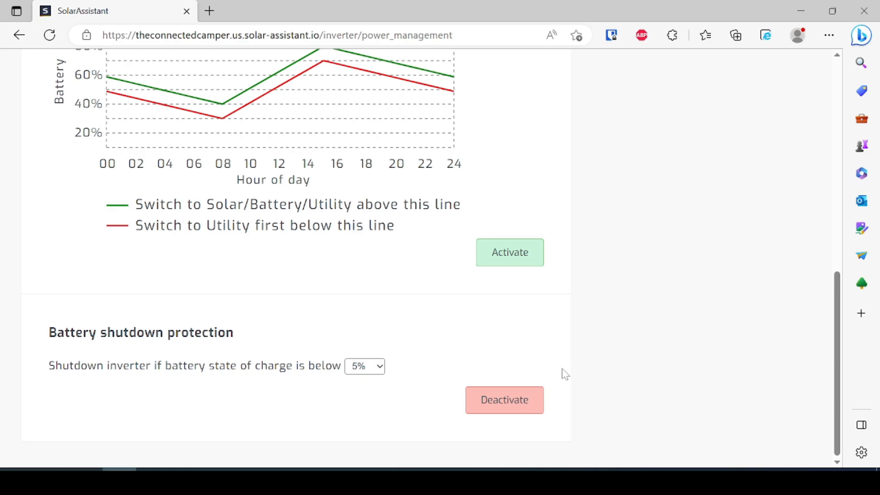
{"action": "mouse_move", "coordinate": [432, 331]}
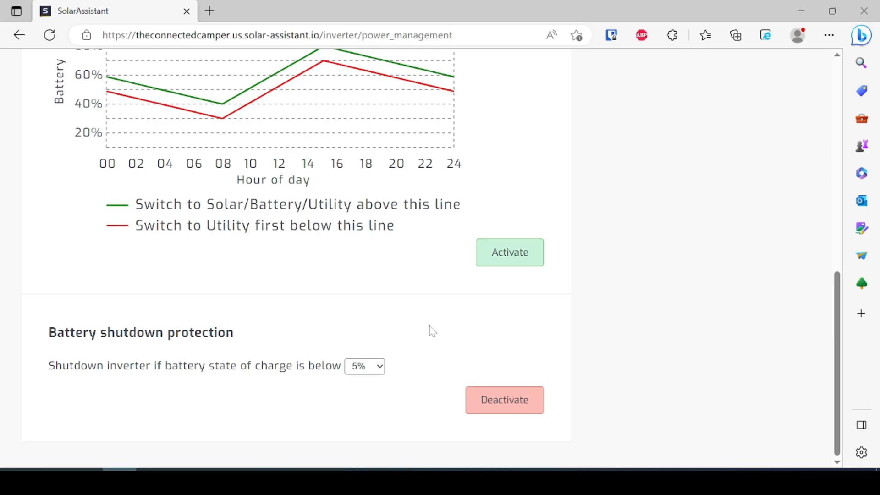
{"action": "scroll", "scroll_direction": "up", "scroll_amount": 3}
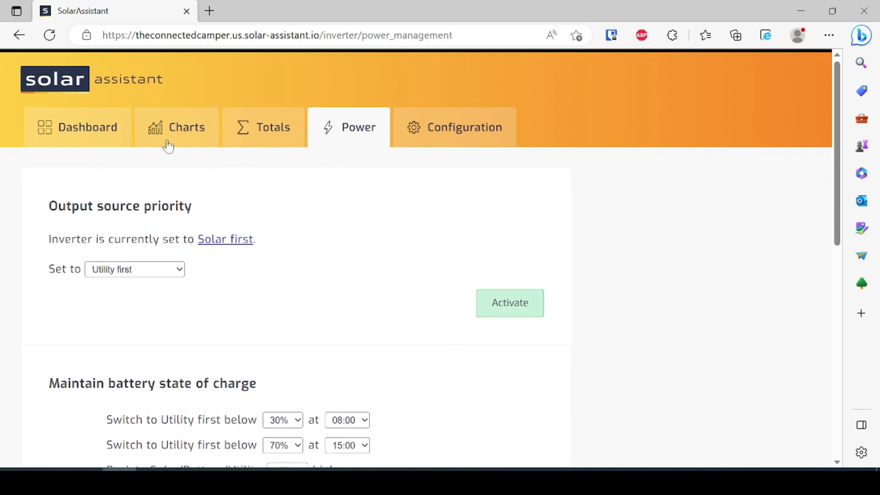
{"action": "left_click", "coordinate": [77, 127]}
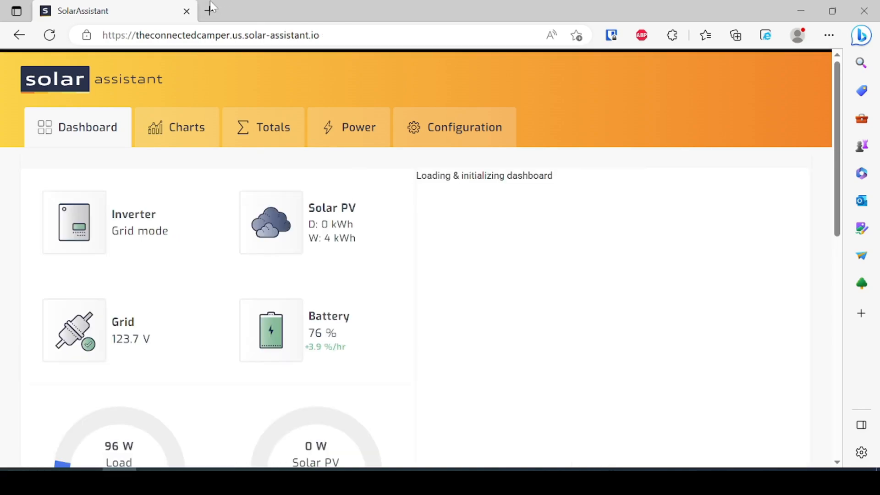
In a new tab, visit solar-assistant.io and scroll toward the help guides.
{"action": "left_click", "coordinate": [210, 11]}
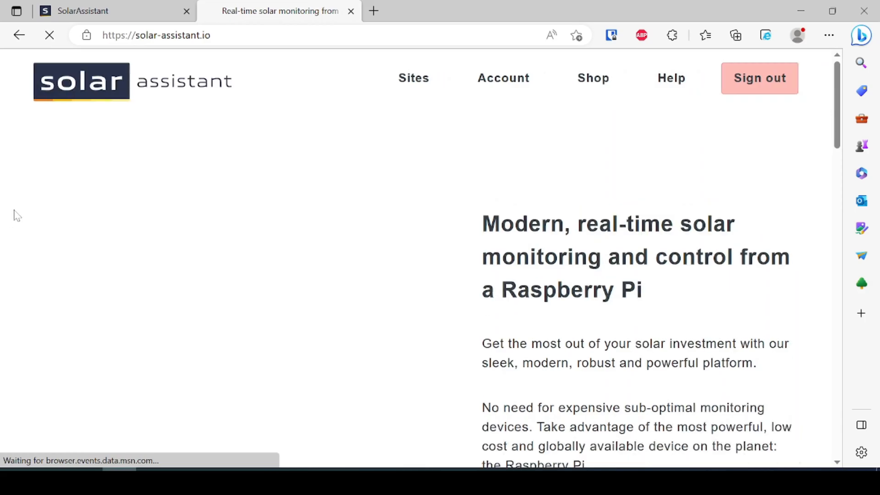
{"action": "scroll", "scroll_direction": "down", "scroll_amount": 3}
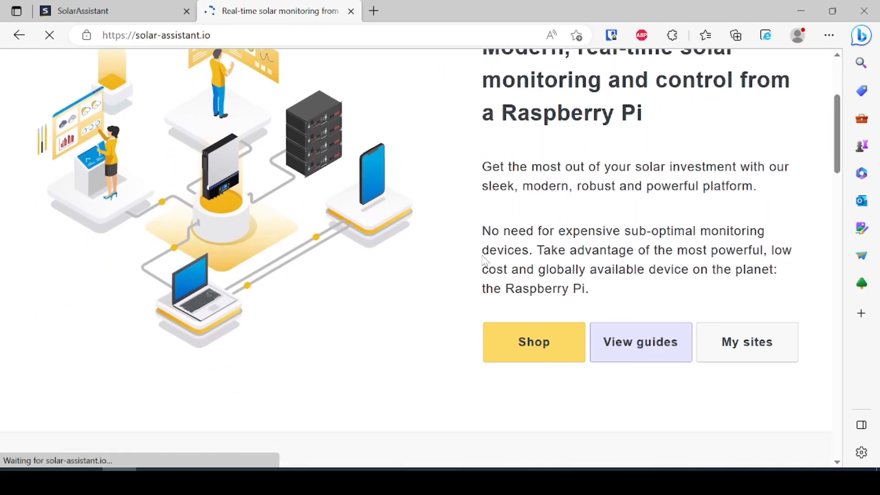
{"action": "scroll", "scroll_direction": "down", "scroll_amount": 3}
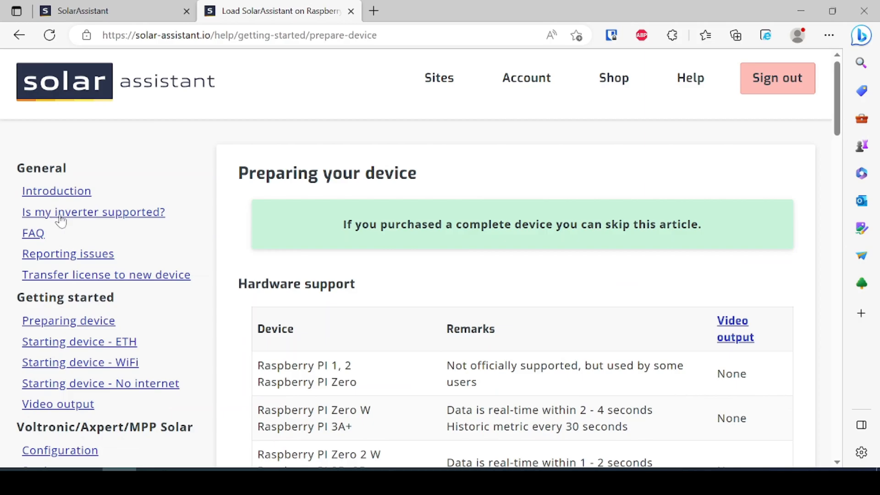
Open the 'Is my inverter supported?' article and review the unsupported brands list, noting Renology.
{"action": "left_click", "coordinate": [93, 212]}
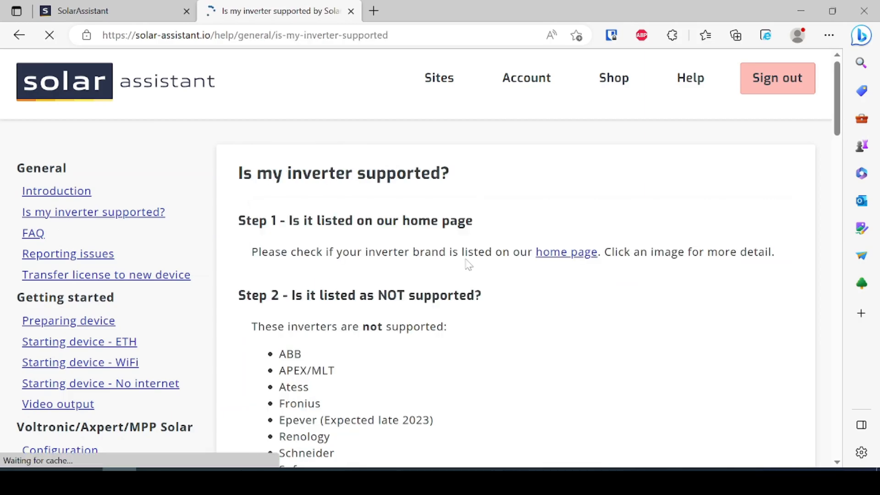
{"action": "scroll", "scroll_direction": "down", "scroll_amount": 3}
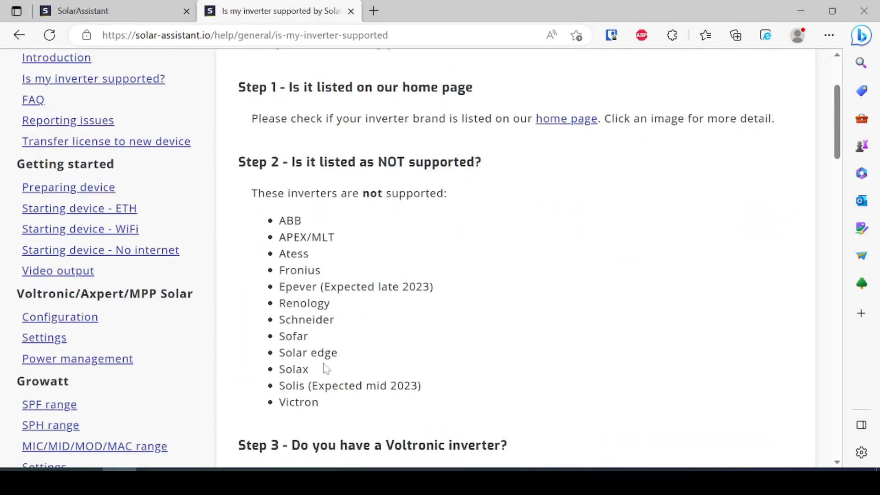
{"action": "scroll", "scroll_direction": "down", "scroll_amount": 3}
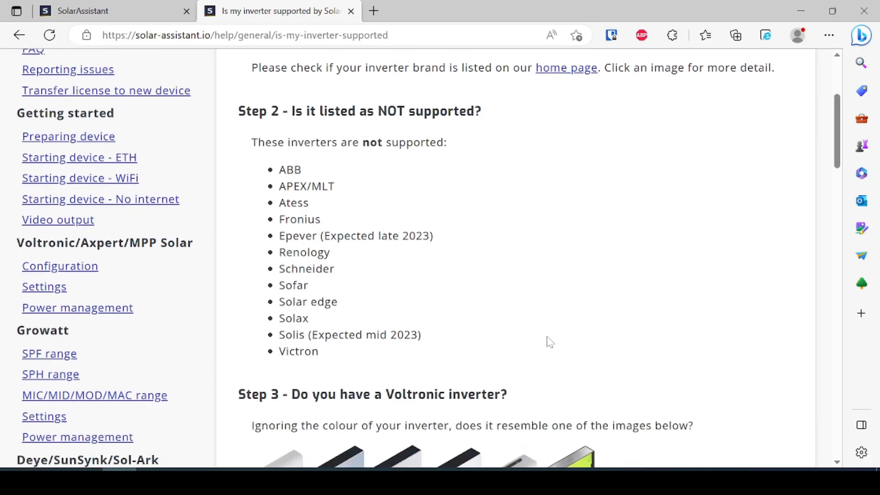
{"action": "scroll", "scroll_direction": "down", "scroll_amount": 3}
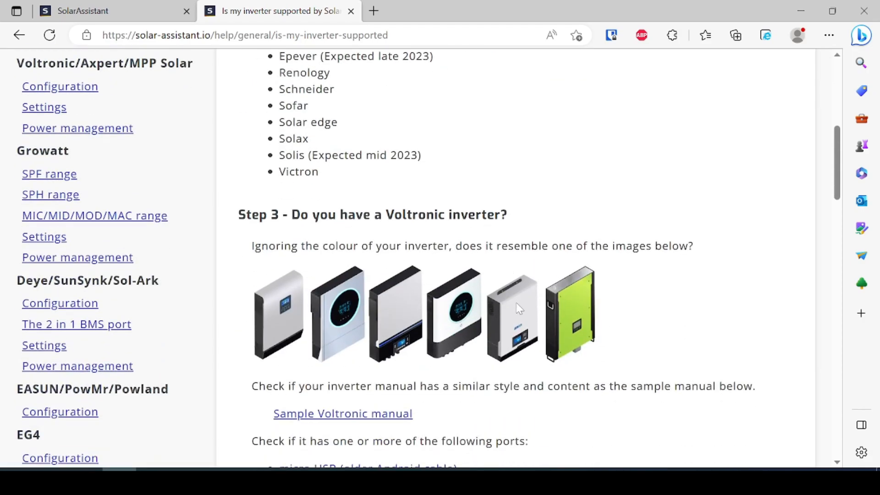
{"action": "mouse_move", "coordinate": [600, 329]}
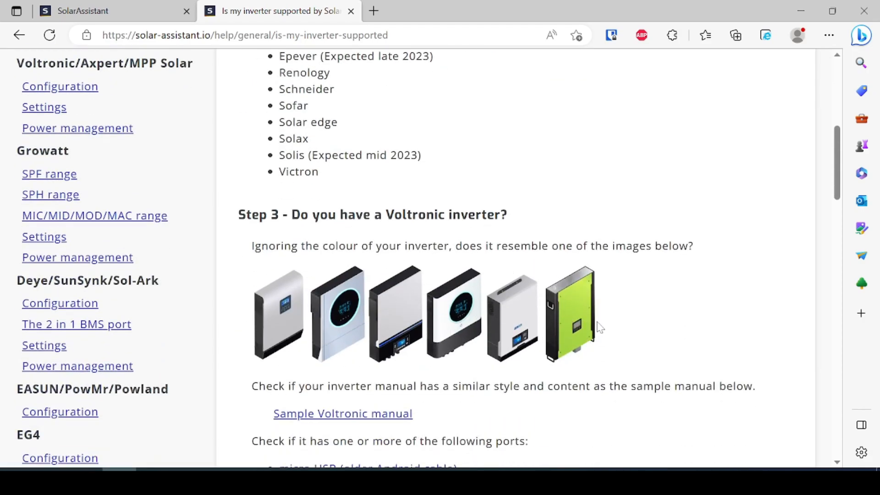
{"action": "scroll", "scroll_direction": "up", "scroll_amount": 3}
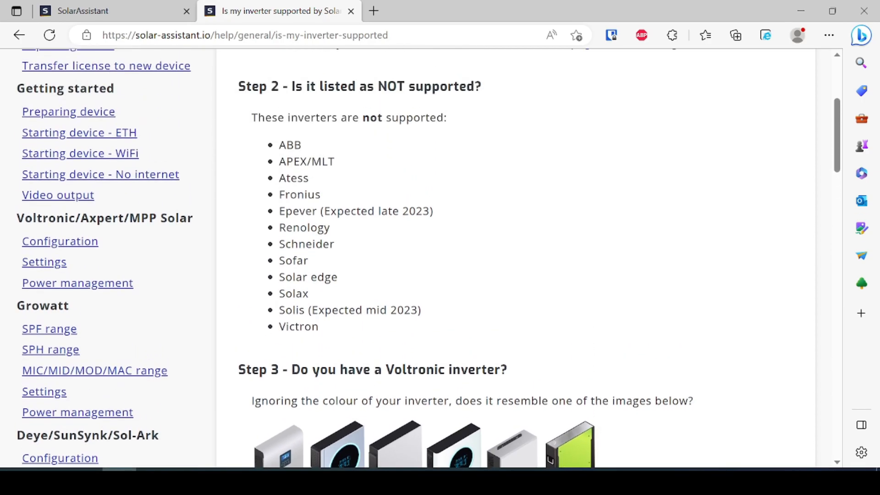
{"action": "double_click", "coordinate": [298, 326]}
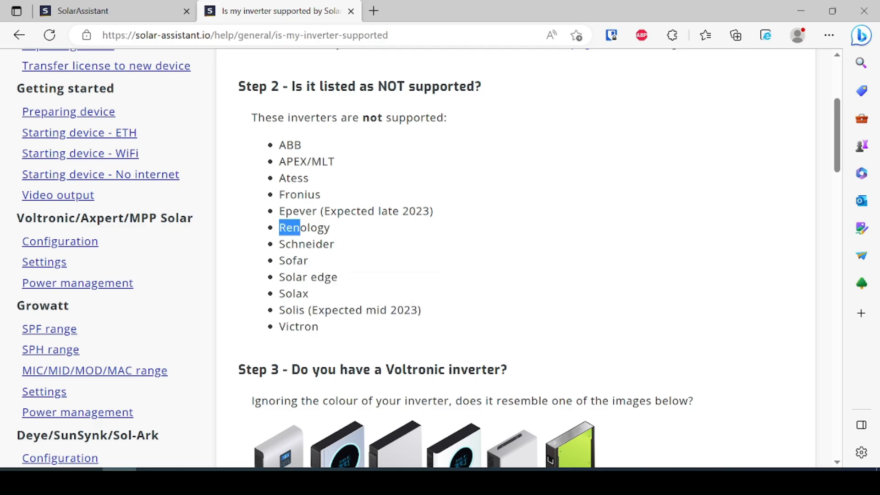
{"action": "double_click", "coordinate": [303, 227]}
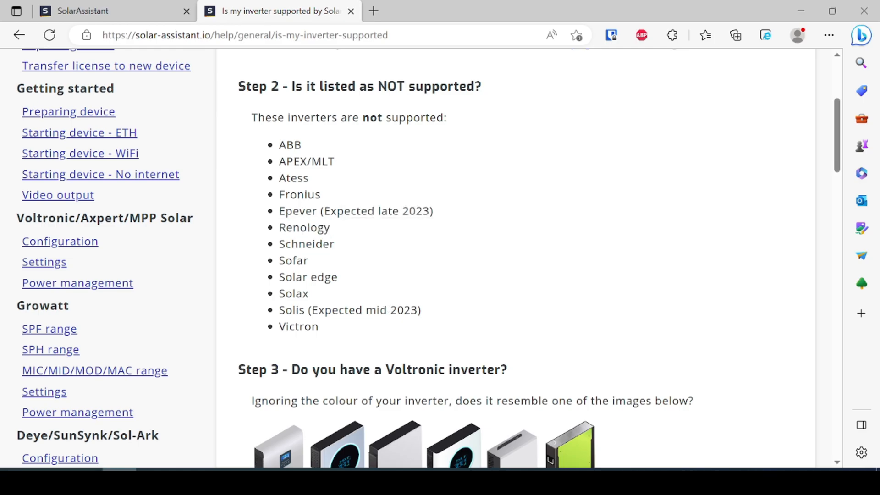
Read through the Voltronic identification checks in Steps 2 and 3 of the article.
{"action": "scroll", "scroll_direction": "down", "scroll_amount": 3}
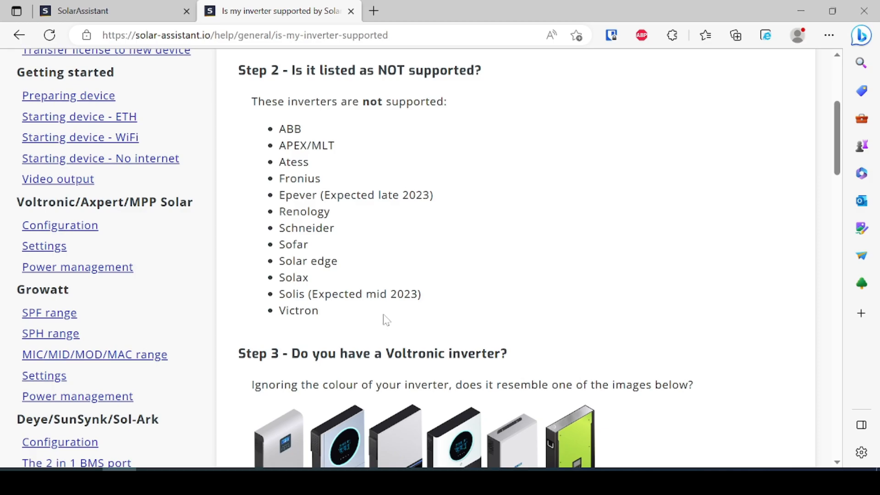
{"action": "scroll", "scroll_direction": "down", "scroll_amount": 3}
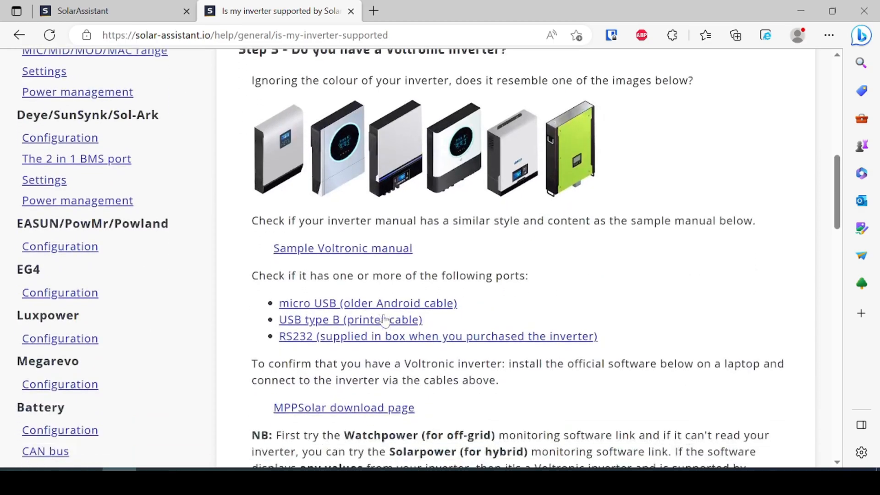
{"action": "scroll", "scroll_direction": "up", "scroll_amount": 3}
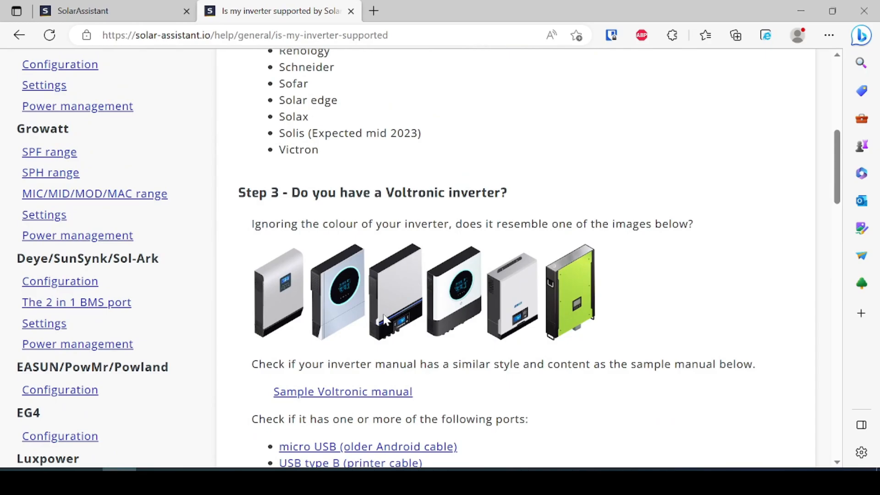
{"action": "scroll", "scroll_direction": "down", "scroll_amount": 3}
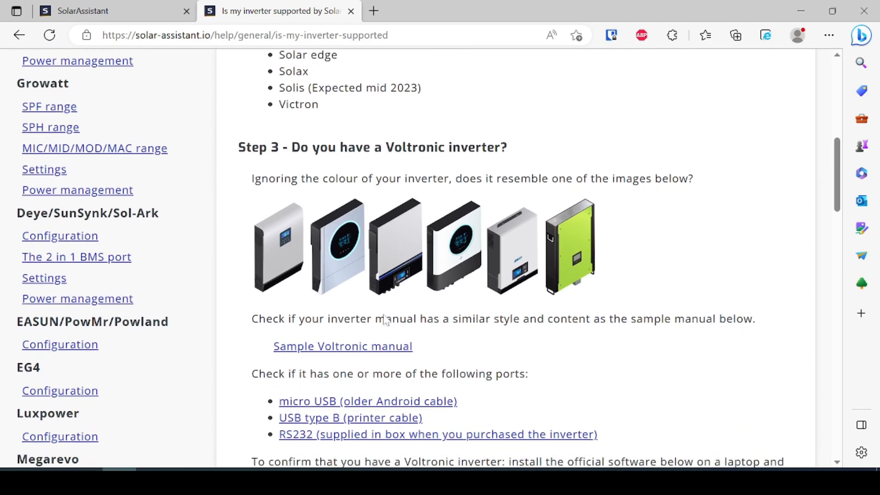
{"action": "scroll", "scroll_direction": "down", "scroll_amount": 3}
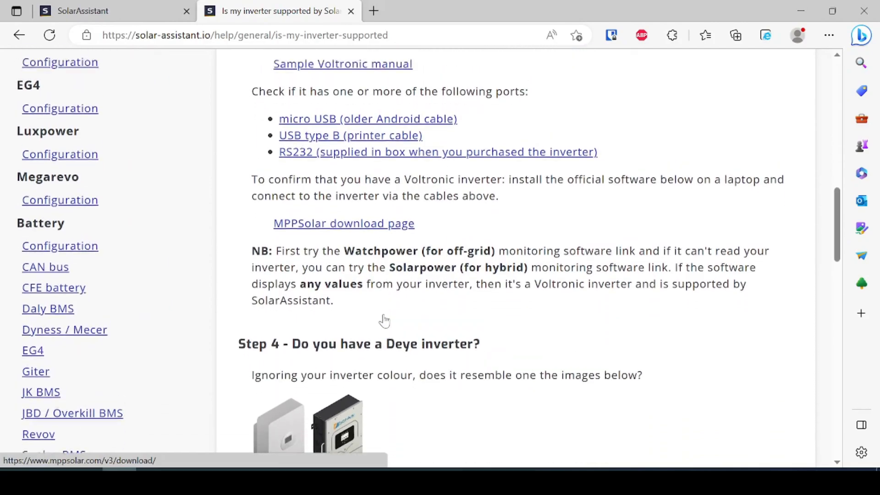
{"action": "scroll", "scroll_direction": "up", "scroll_amount": 3}
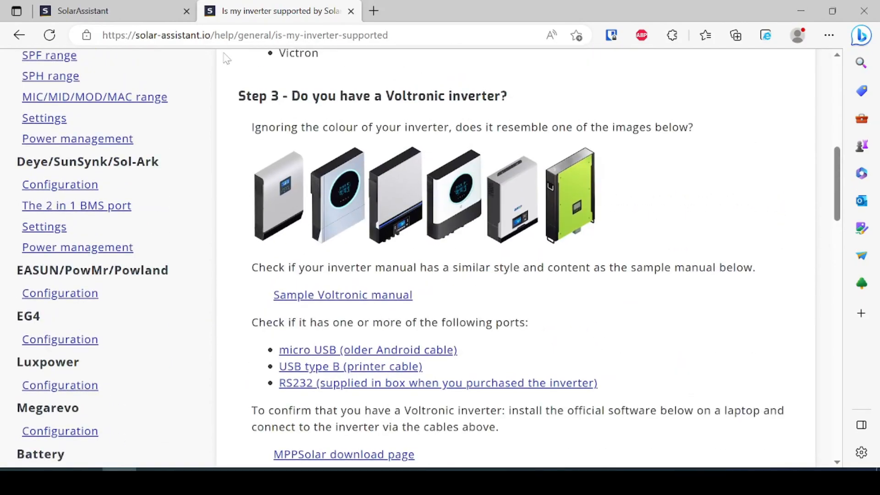